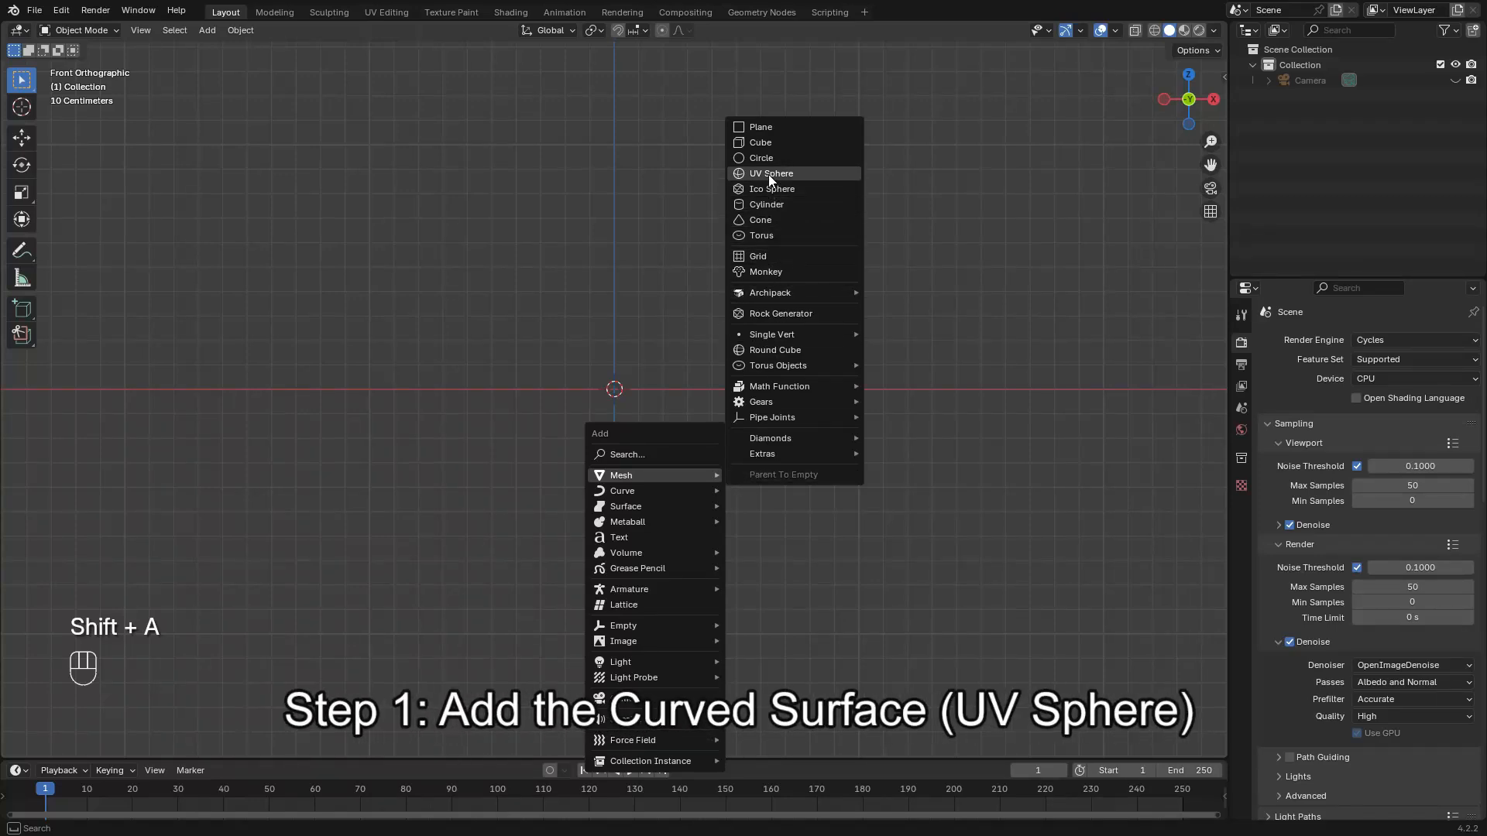
# - Add a UV sphere, view it from the front and give it auto smooth shading
pyautogui.click(772, 174)
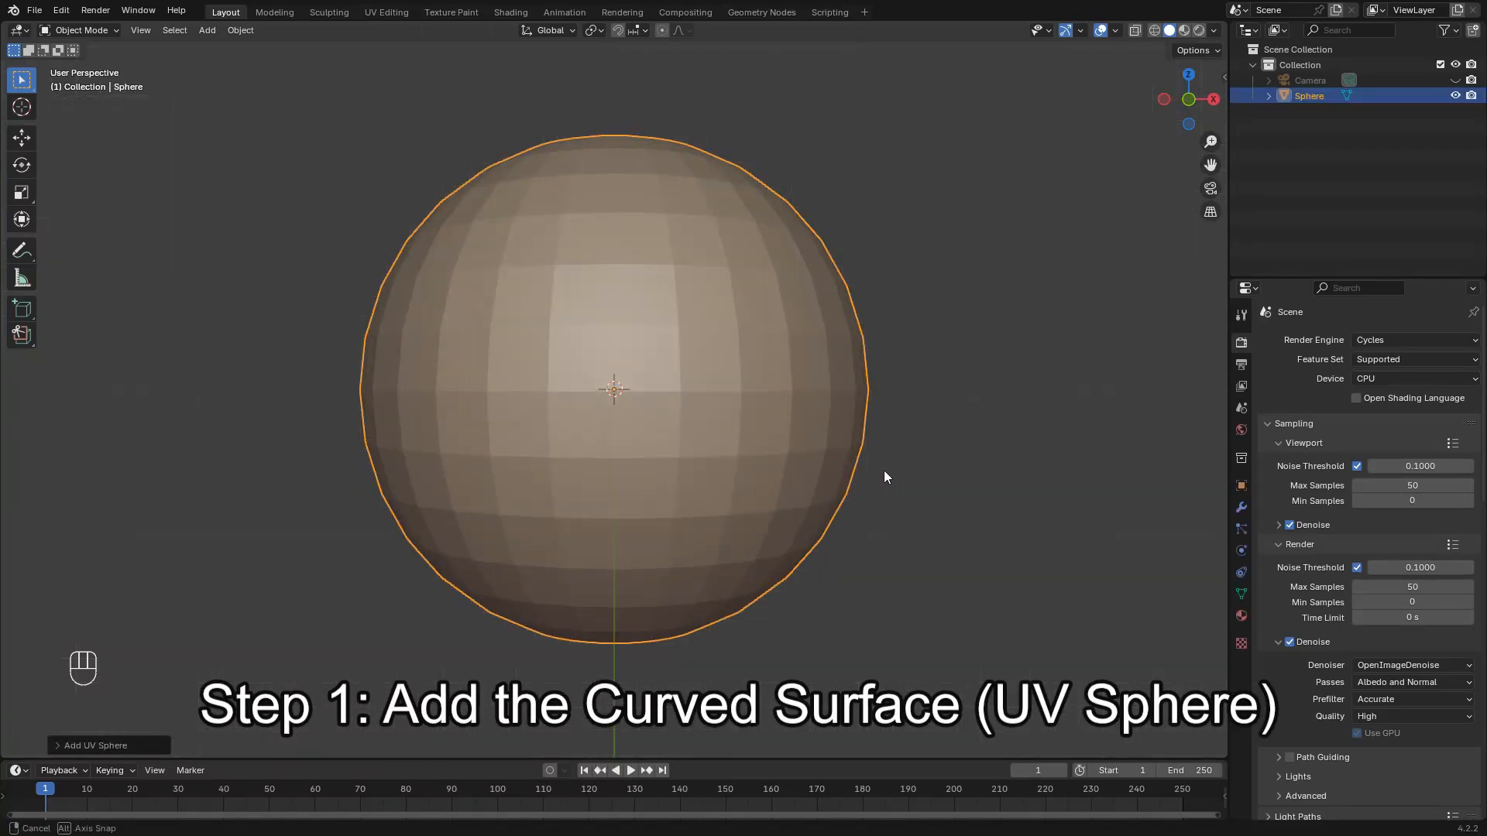
pyautogui.press('KP_1')
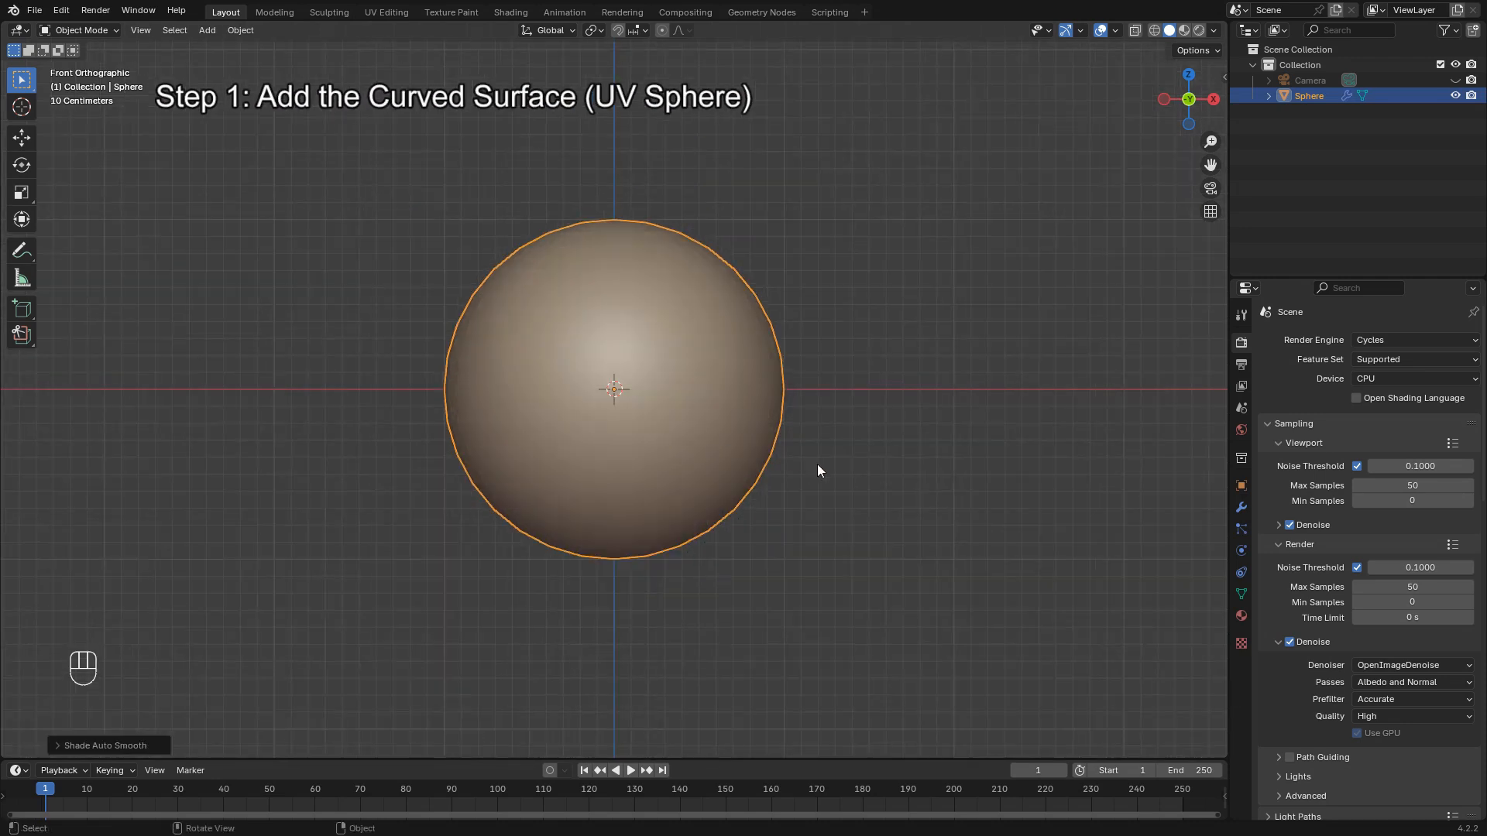
pyautogui.press('KP_1')
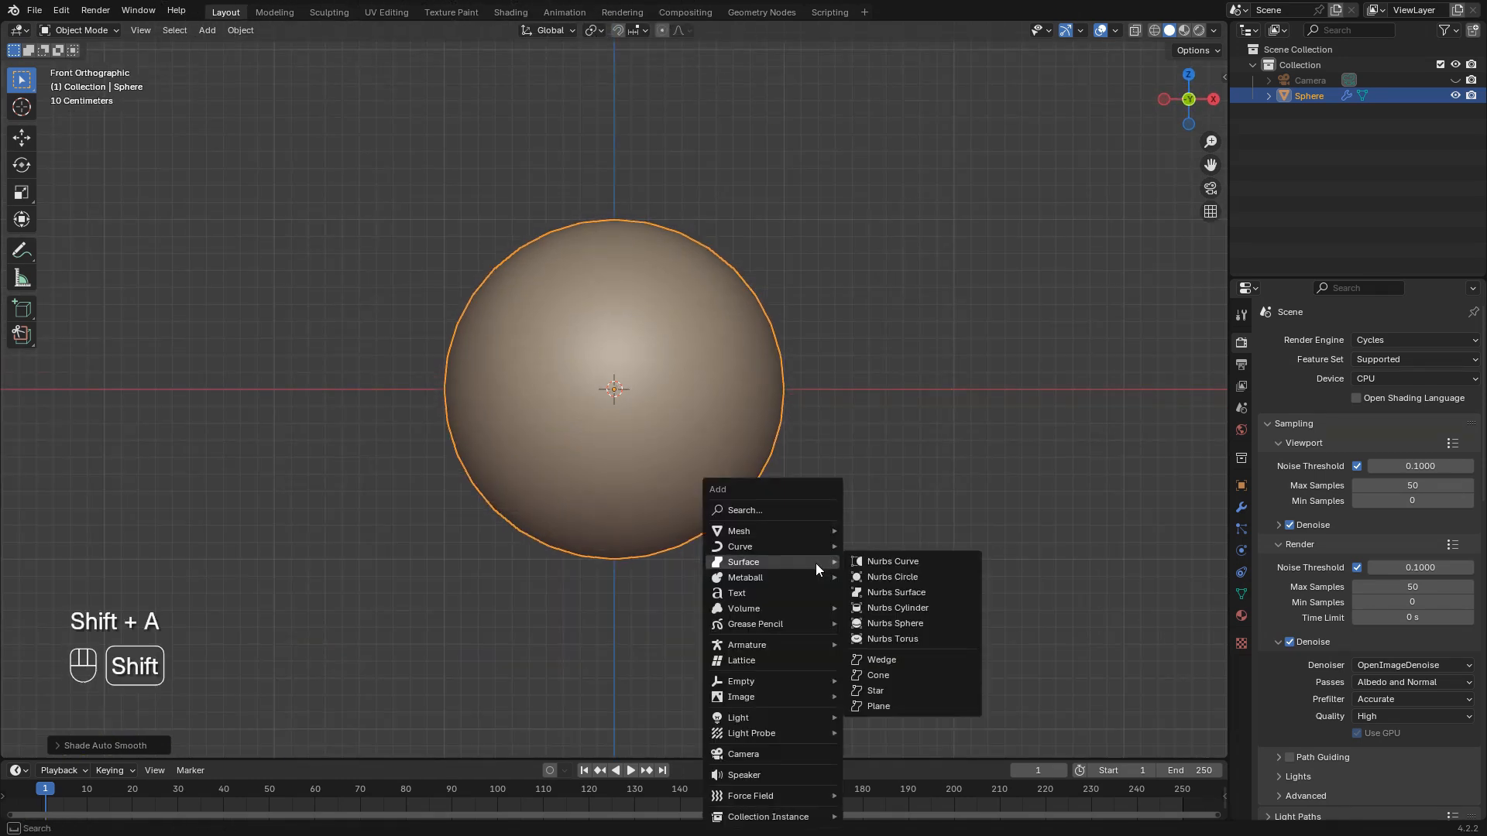
pyautogui.moveTo(748, 592)
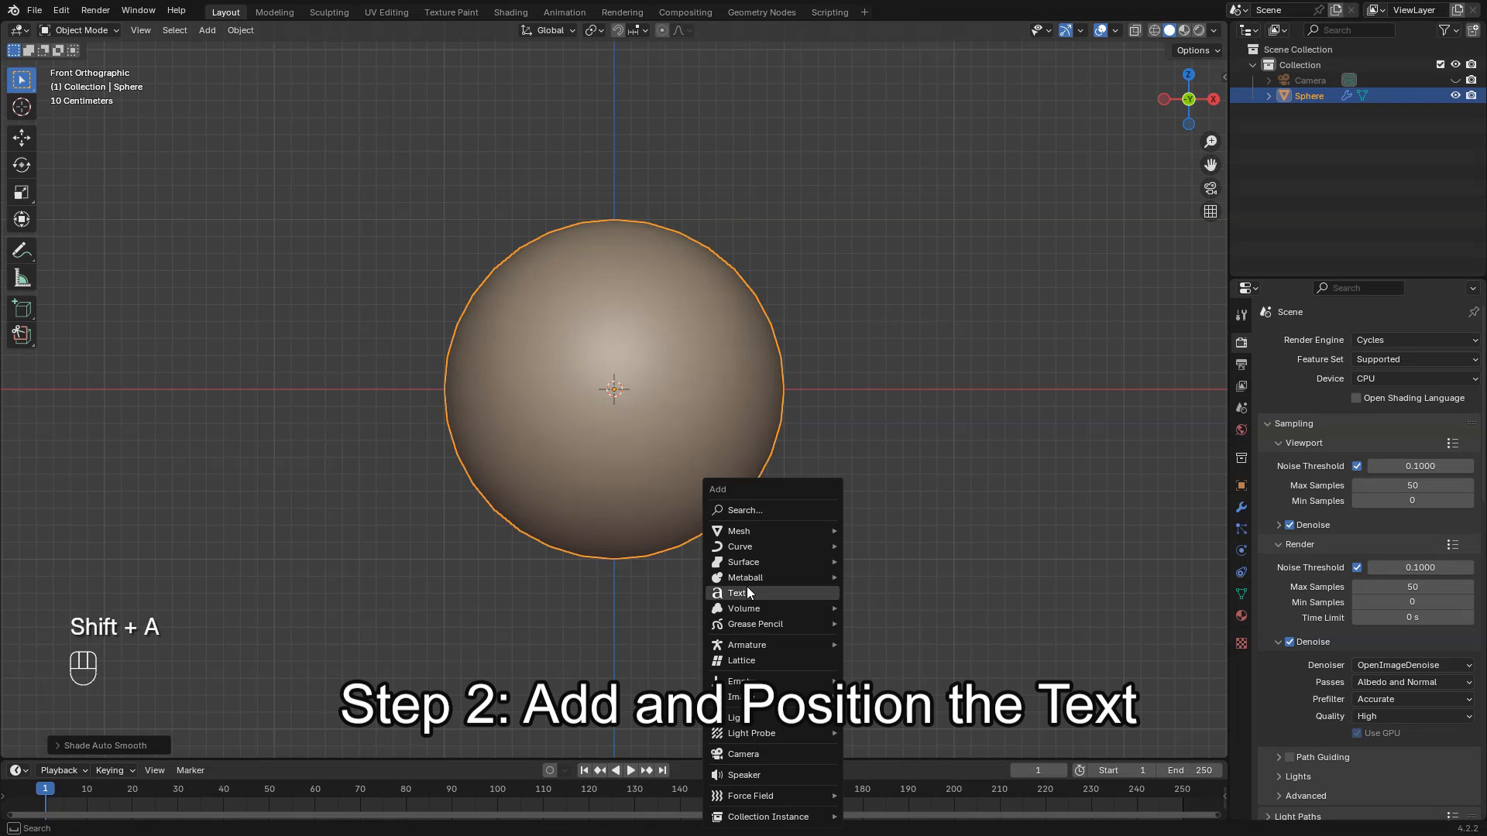
# - Add an upright text object reading 'Hello!' with horizontal alignment set to Center
pyautogui.click(735, 592)
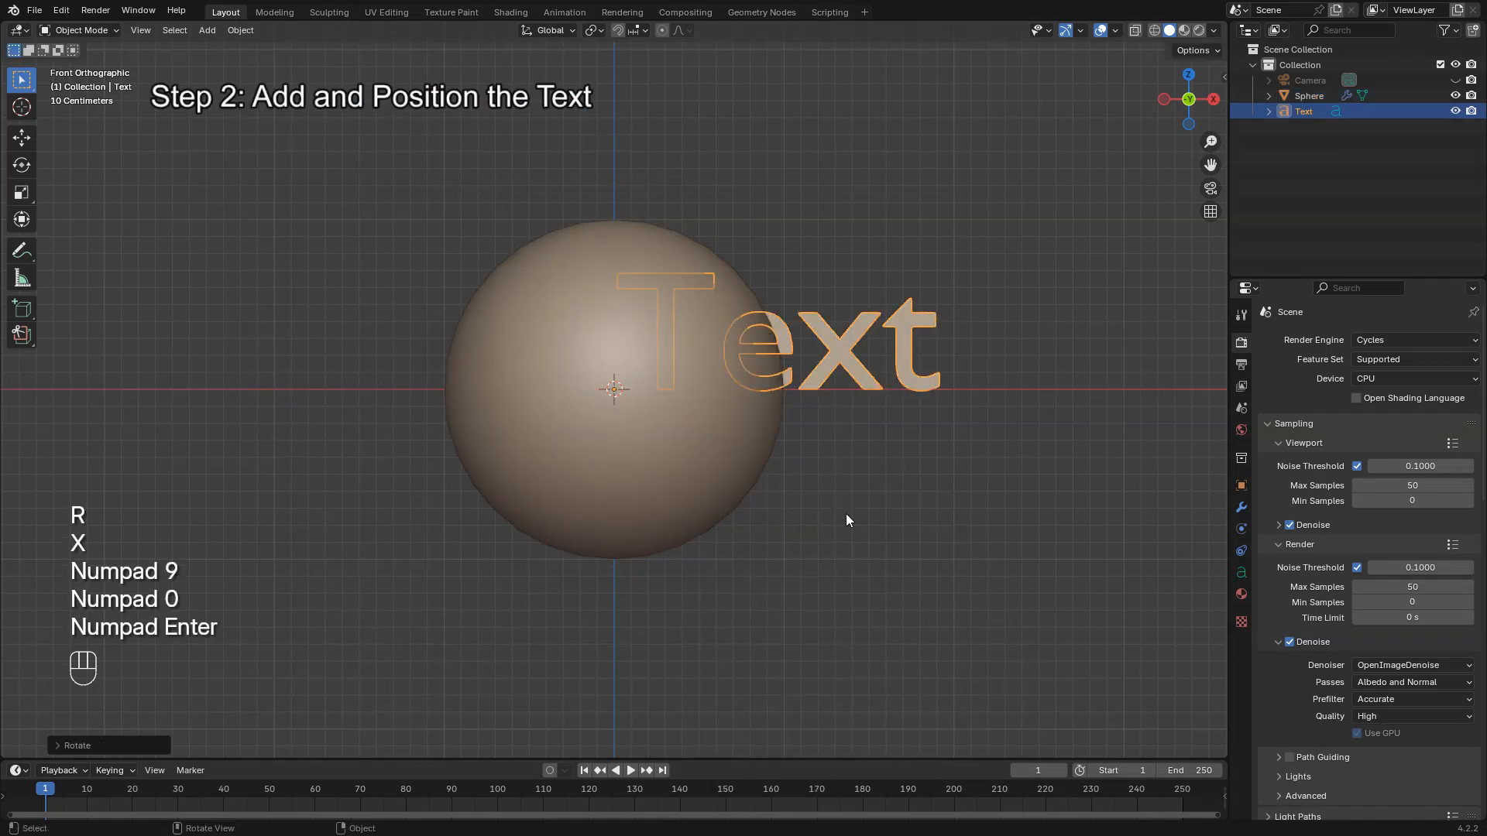
pyautogui.click(1240, 571)
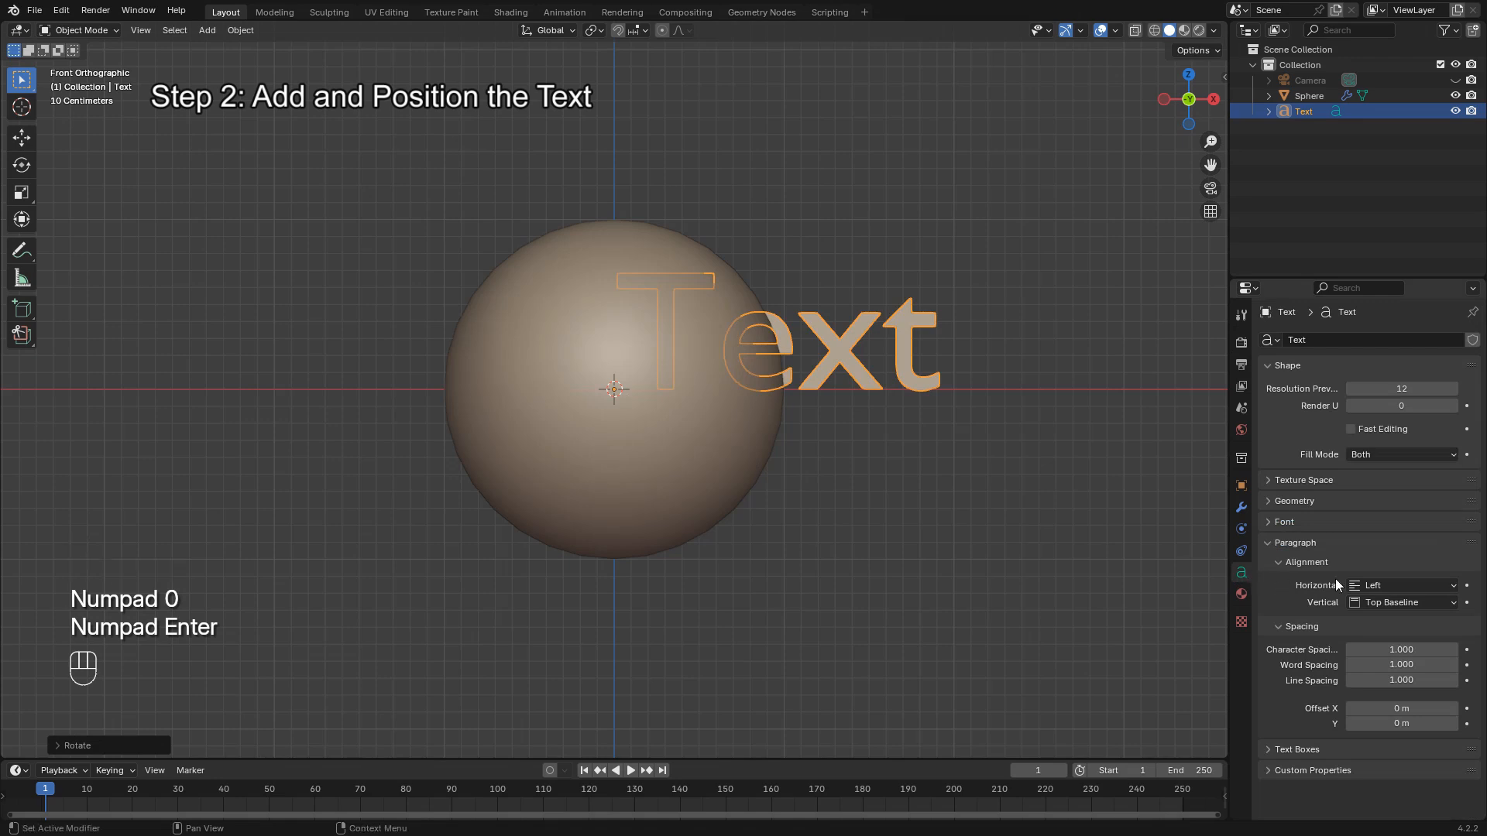
pyautogui.click(1400, 585)
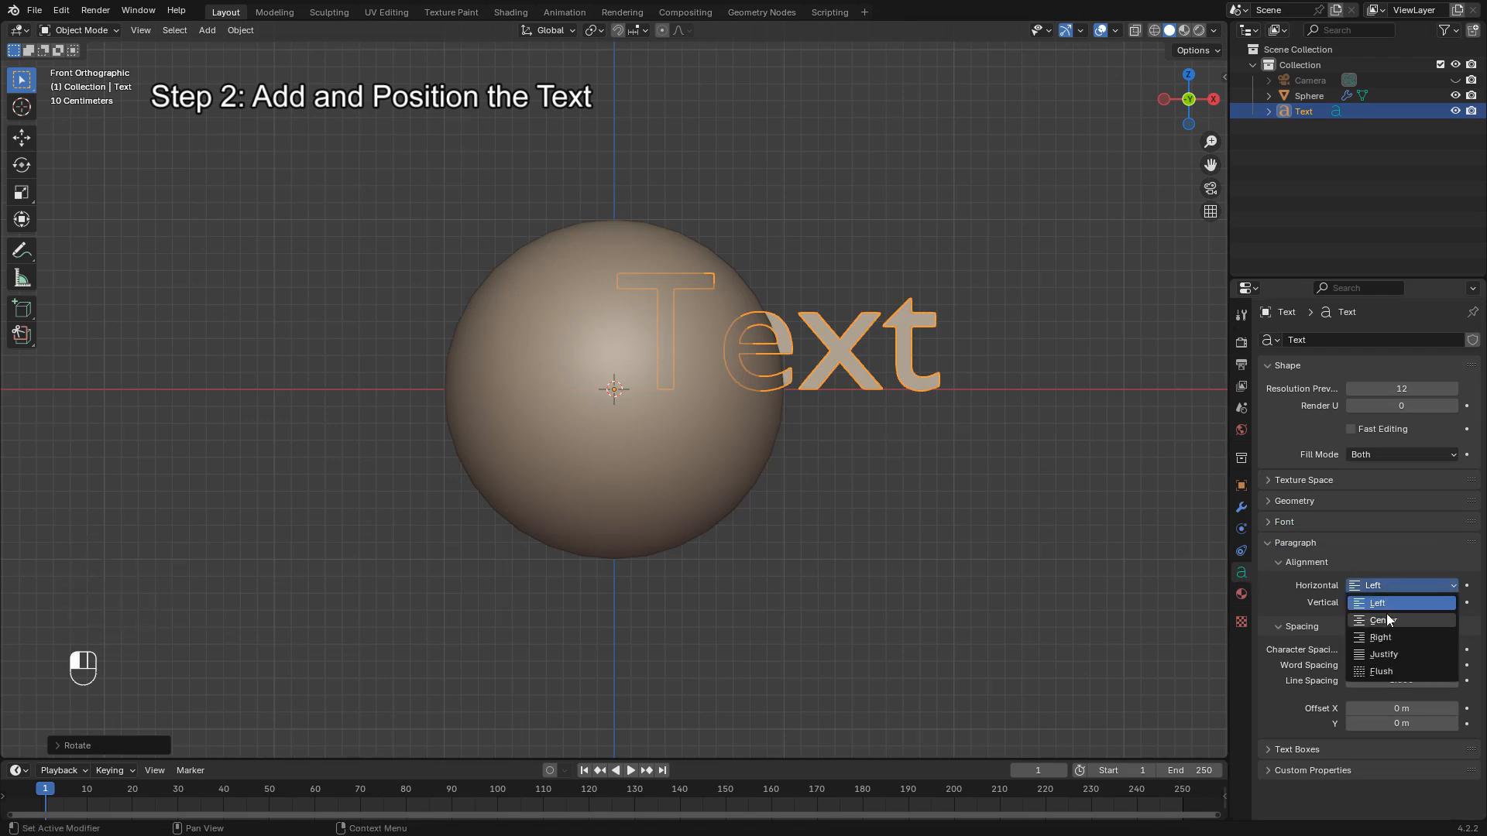
pyautogui.click(1381, 620)
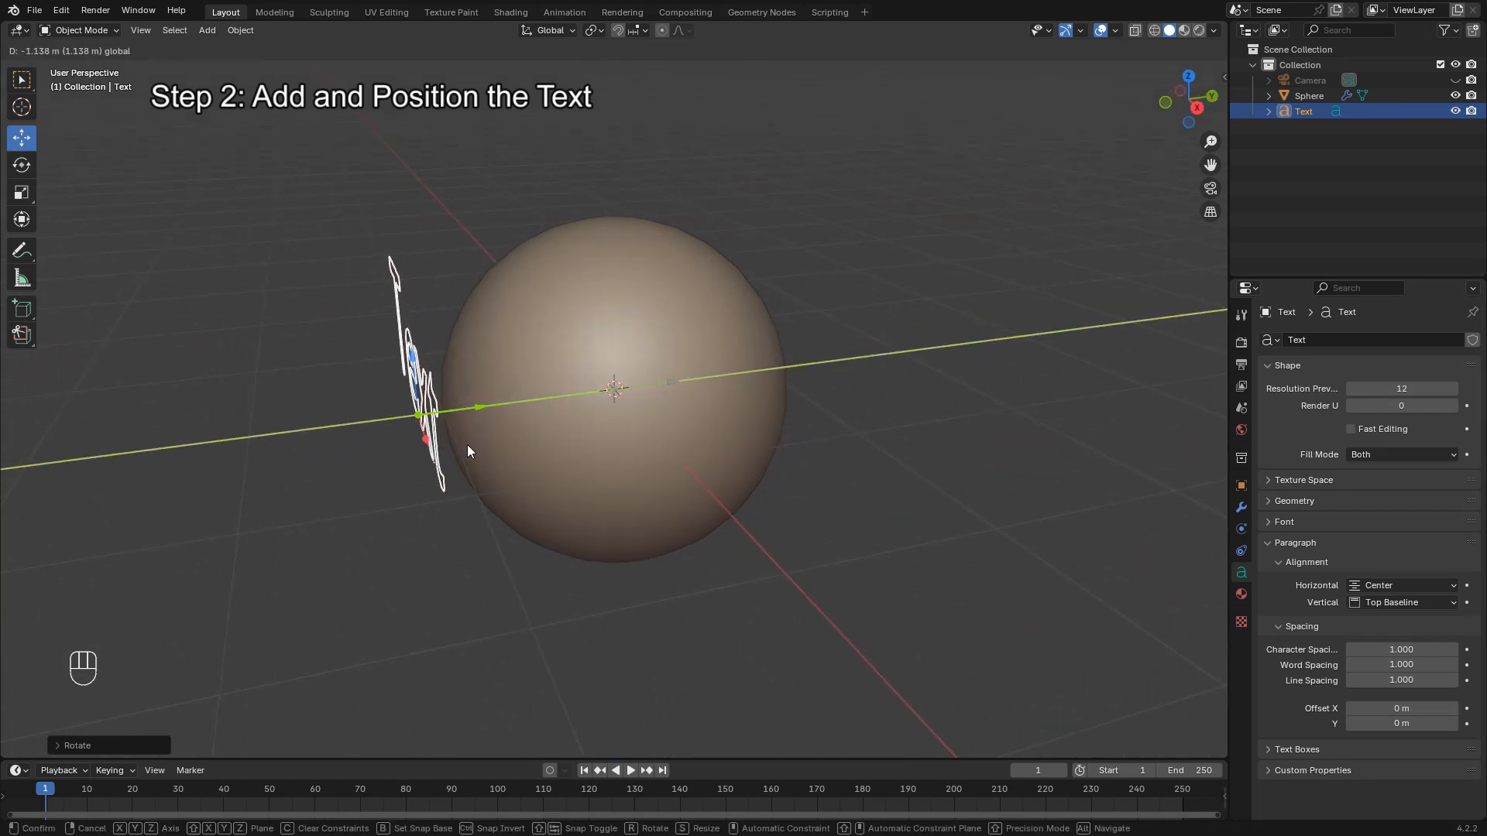
pyautogui.press('KP_1')
pyautogui.write('Hello!')
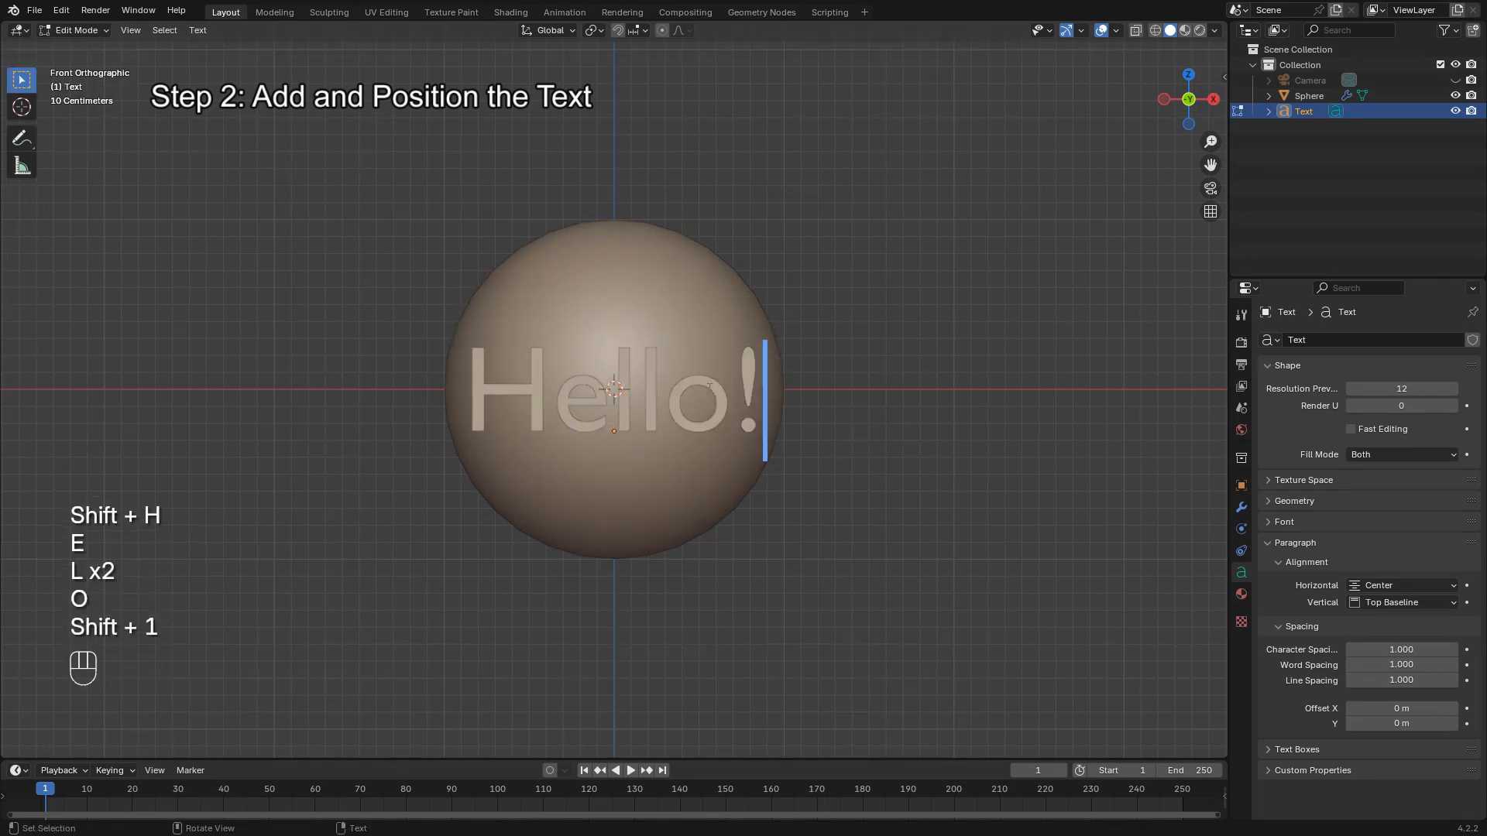
pyautogui.press('Tab')
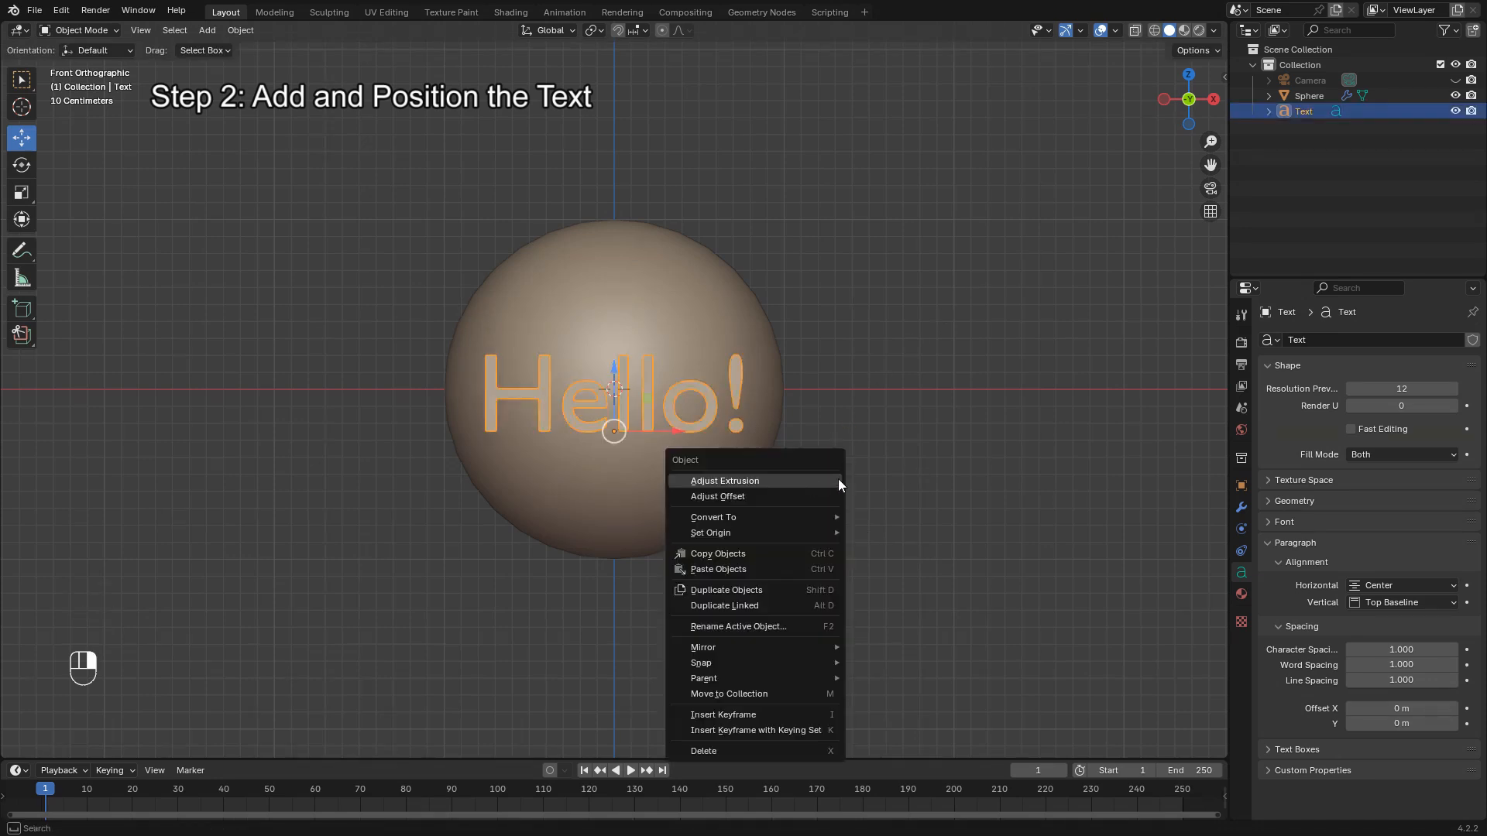
pyautogui.moveTo(743, 517)
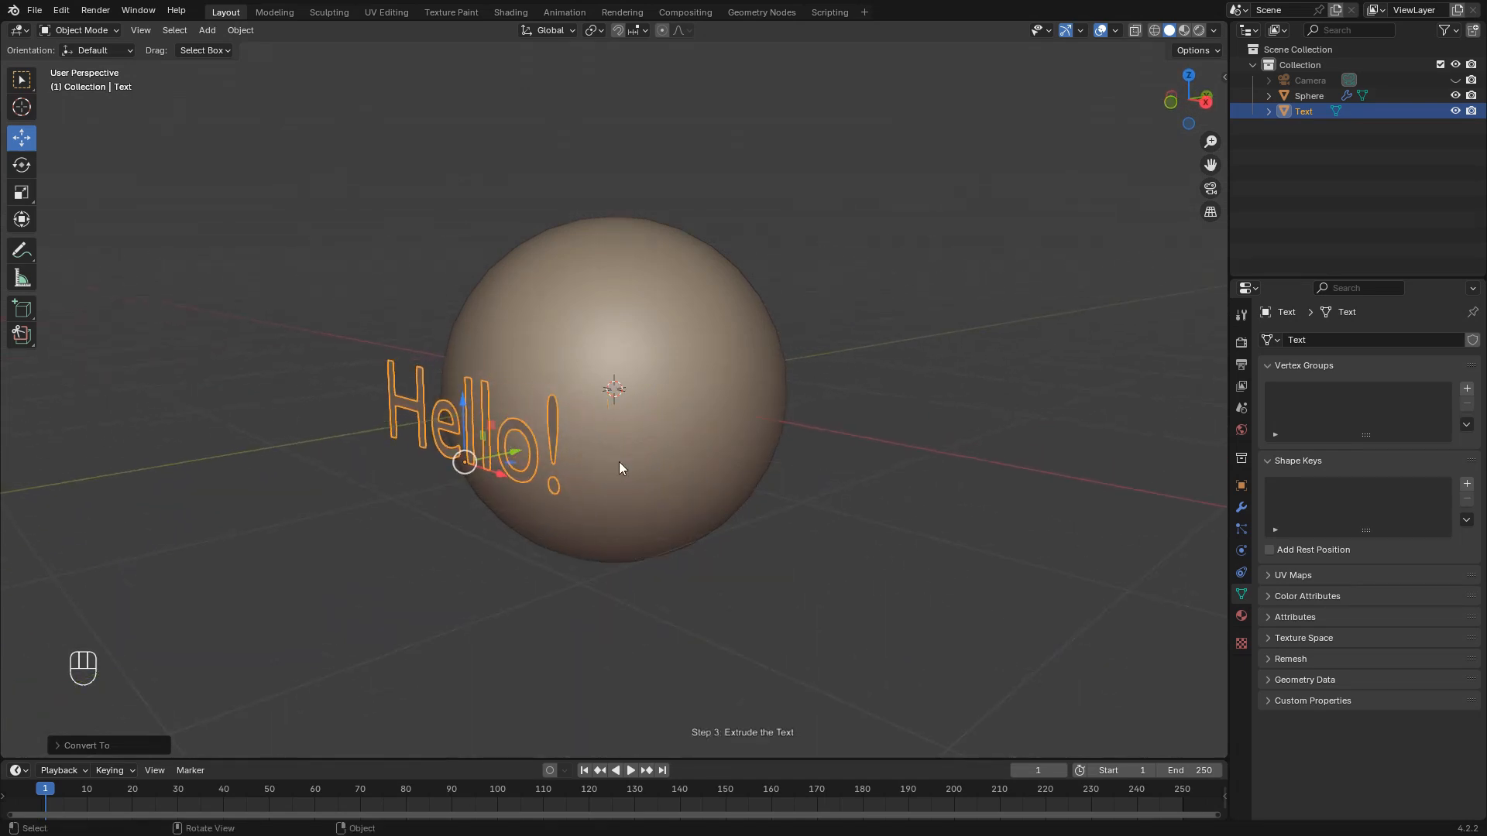
# - Select all of the letters' geometry in Edit Mode and extrude it to give depth
pyautogui.press('Tab')
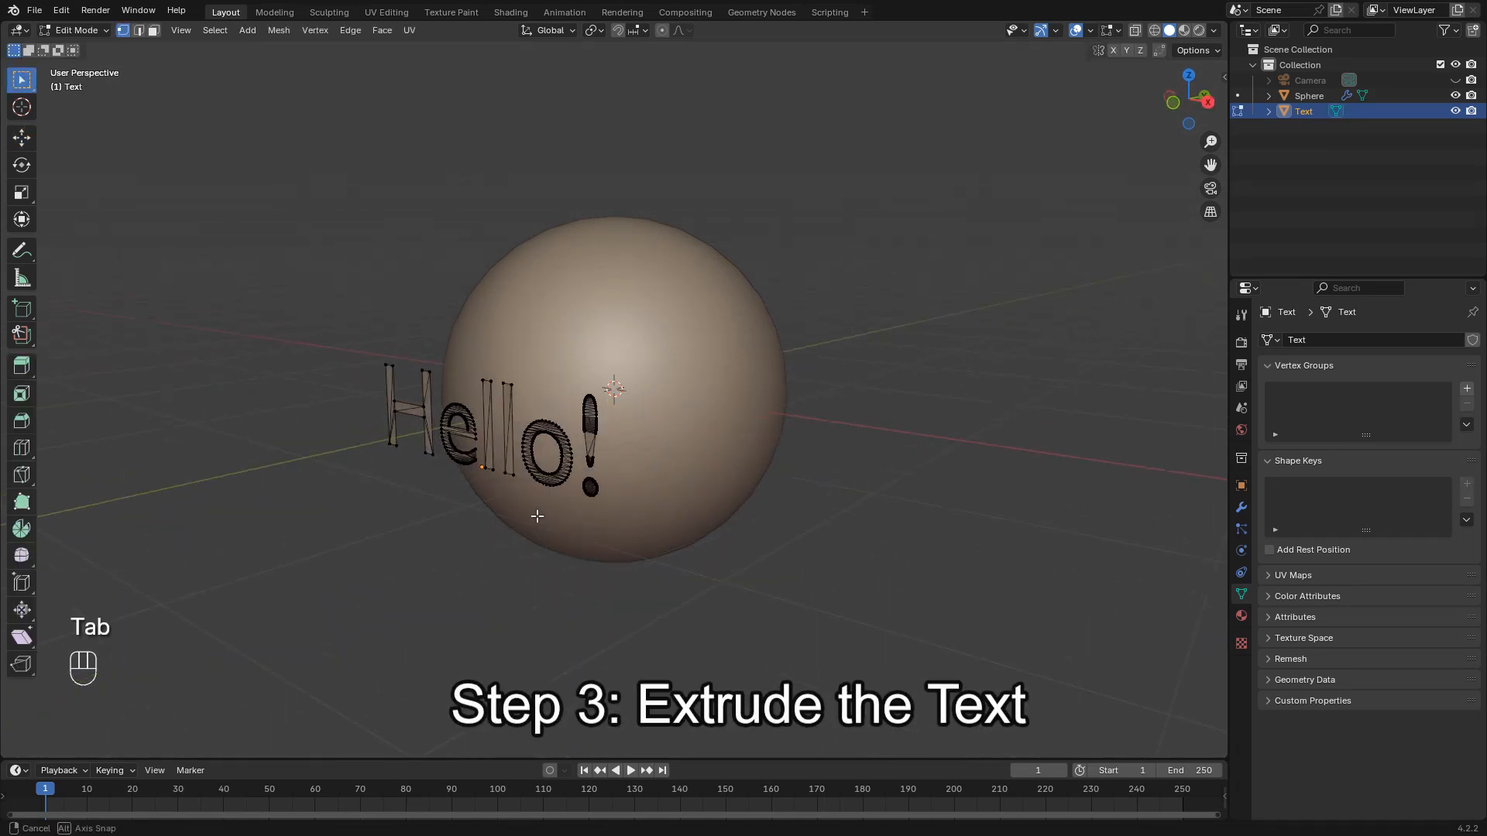
pyautogui.press('A')
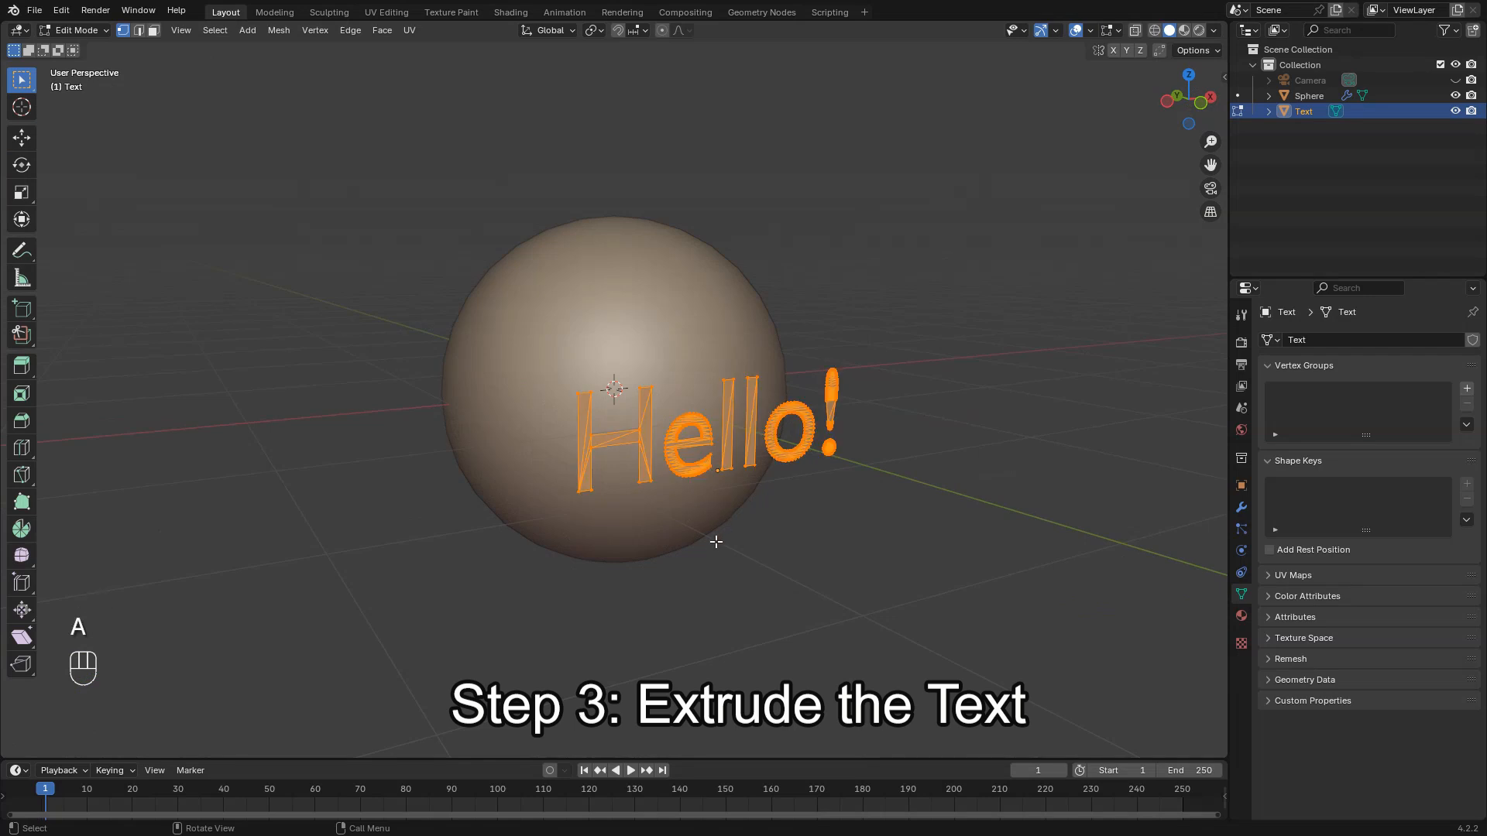
pyautogui.press('E')
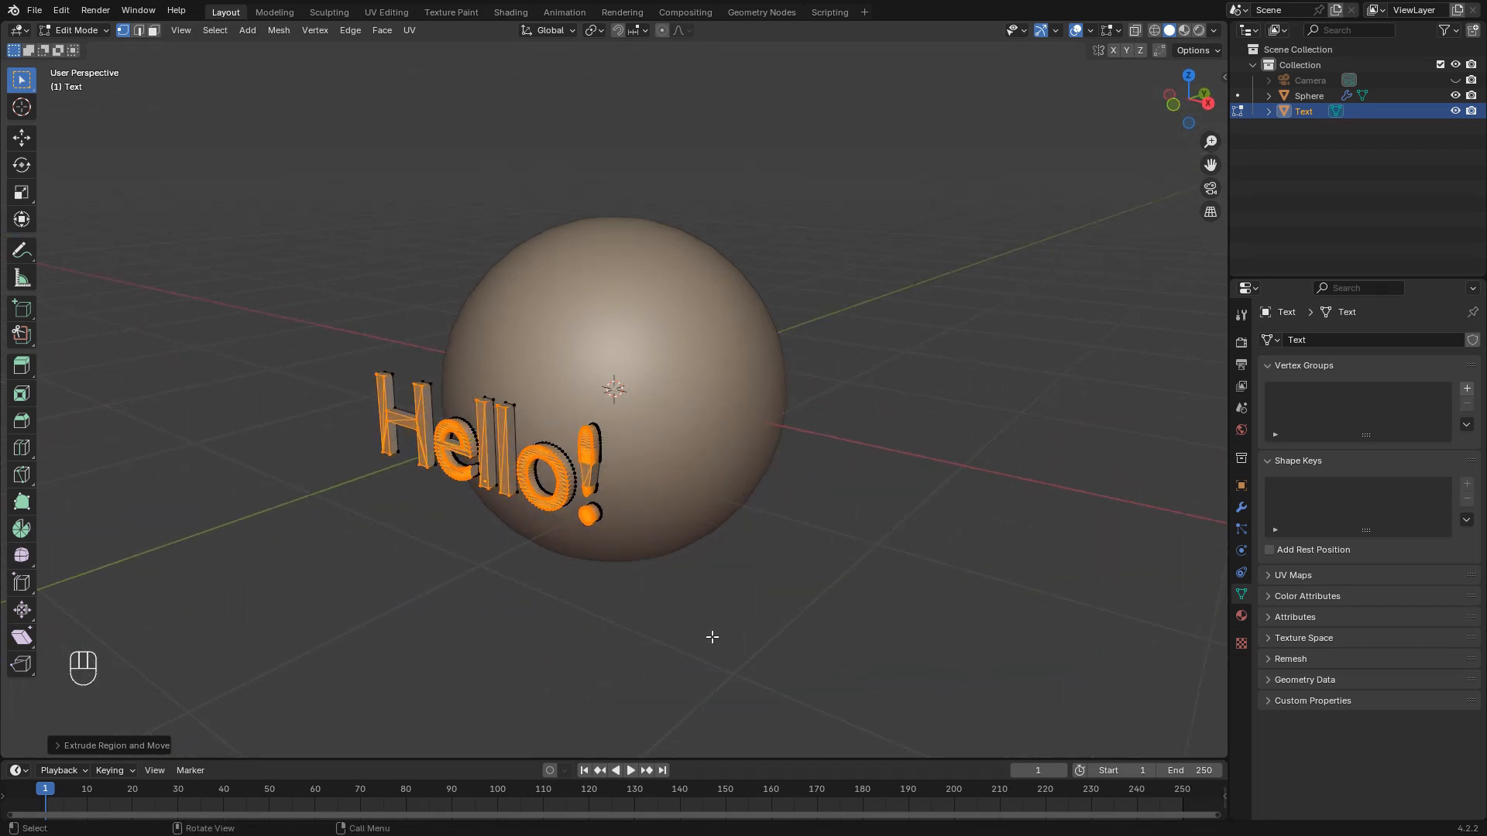
pyautogui.press('Tab')
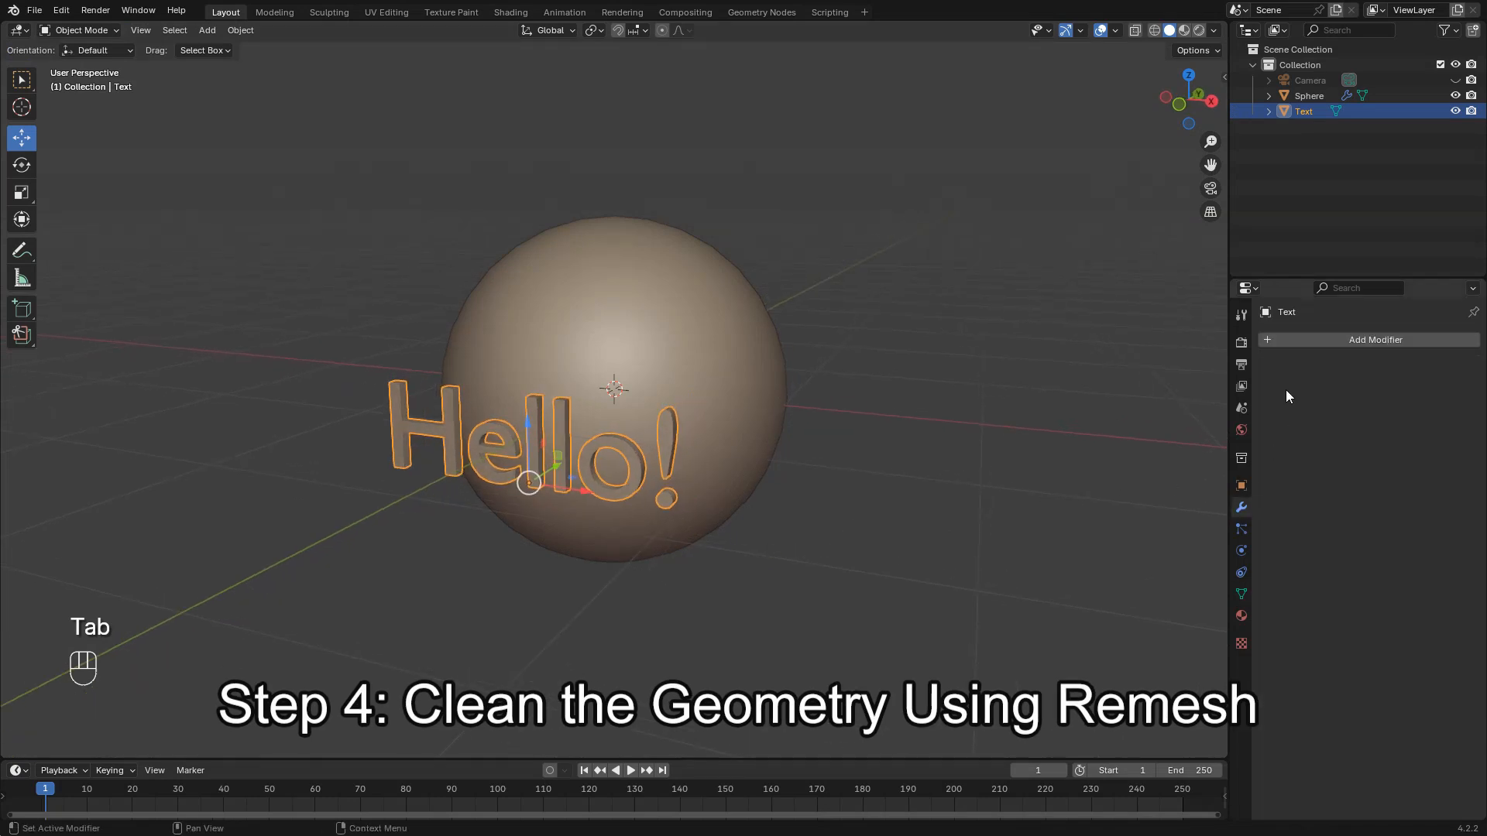
# - Add a Remesh modifier to the text in Sharp mode with a higher octree depth
pyautogui.click(1375, 339)
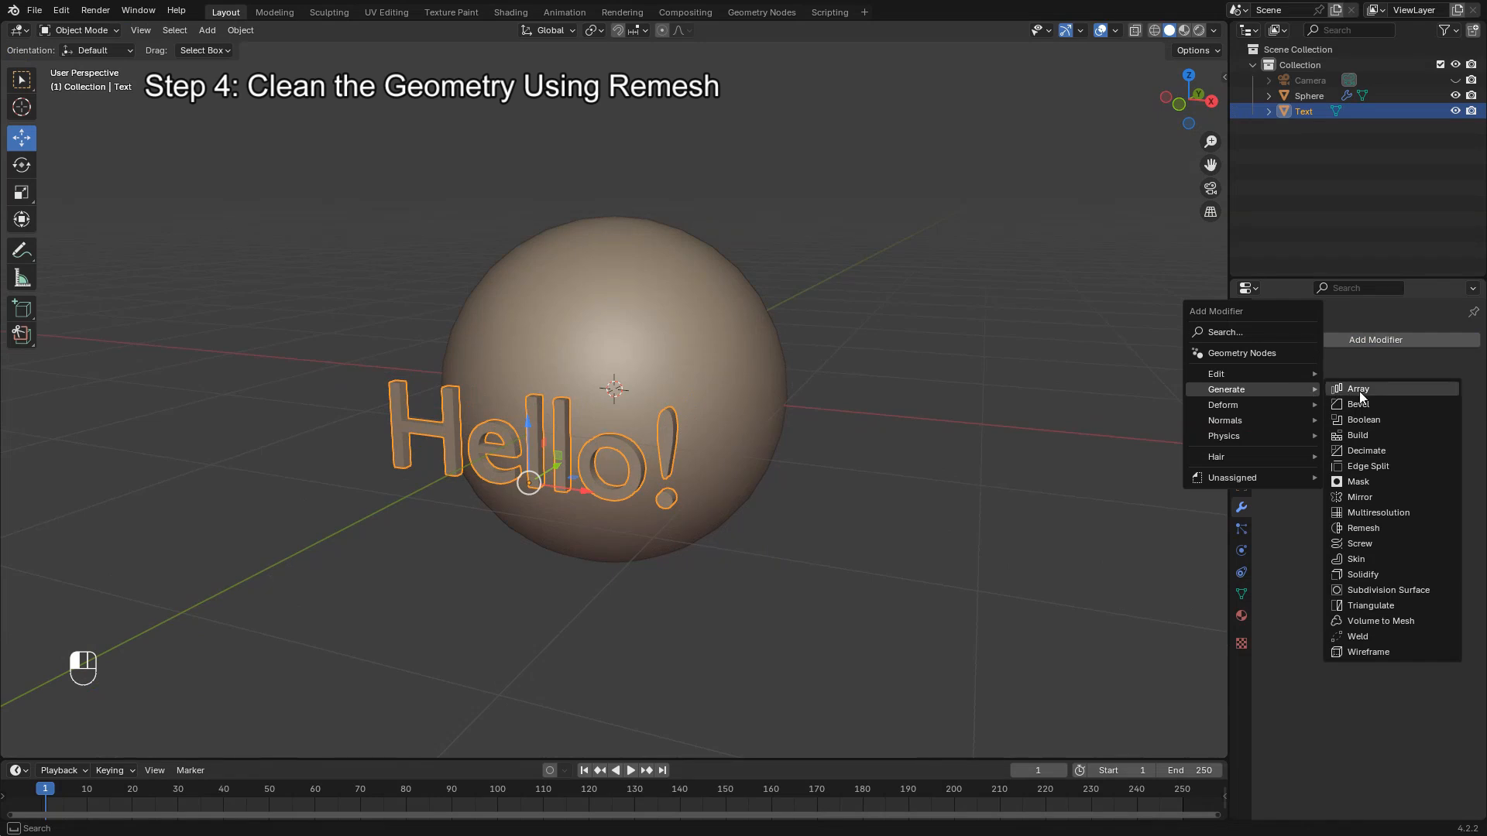
pyautogui.click(1363, 527)
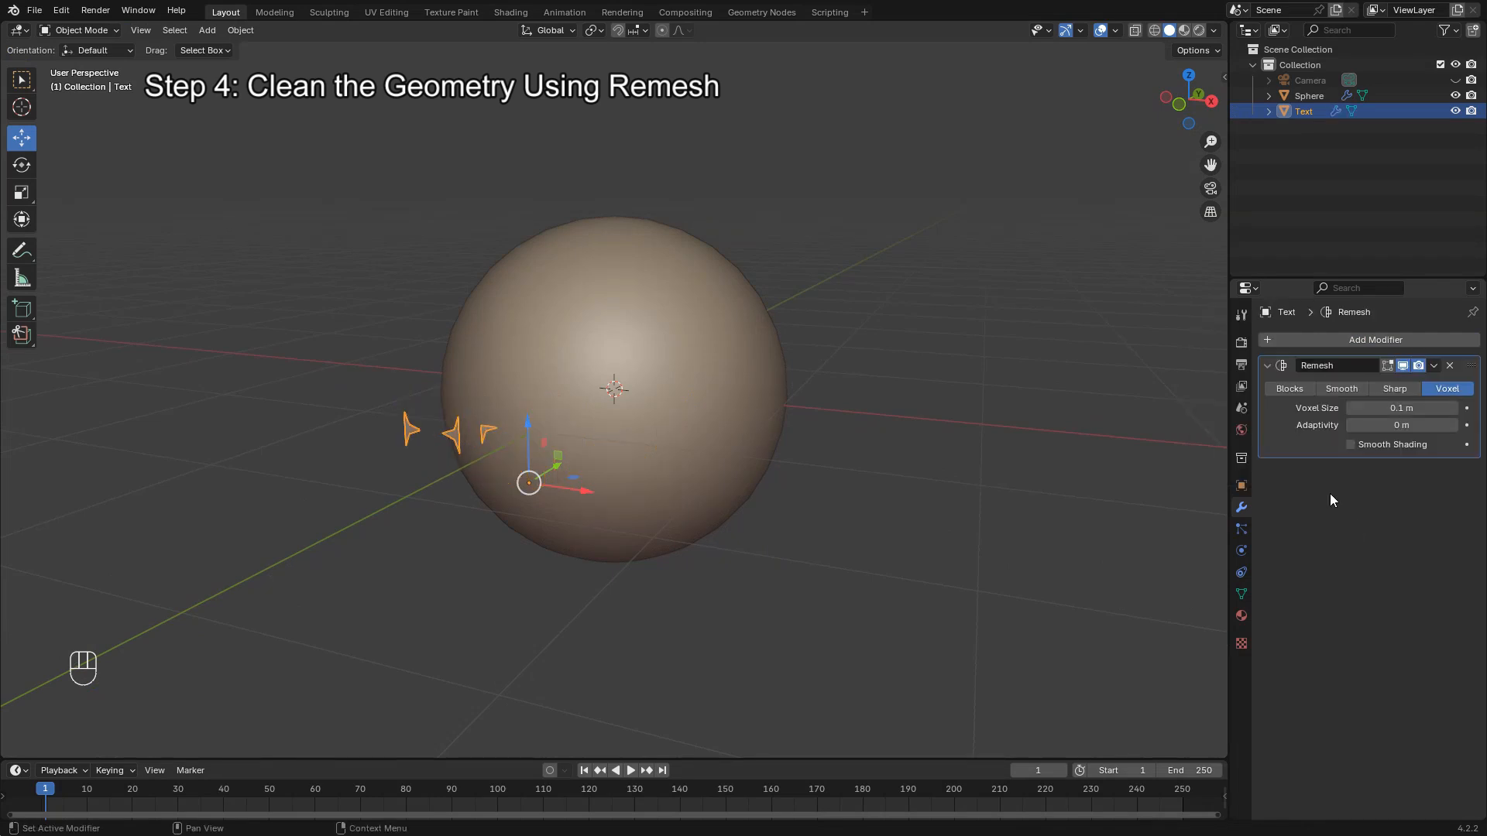
pyautogui.click(1394, 389)
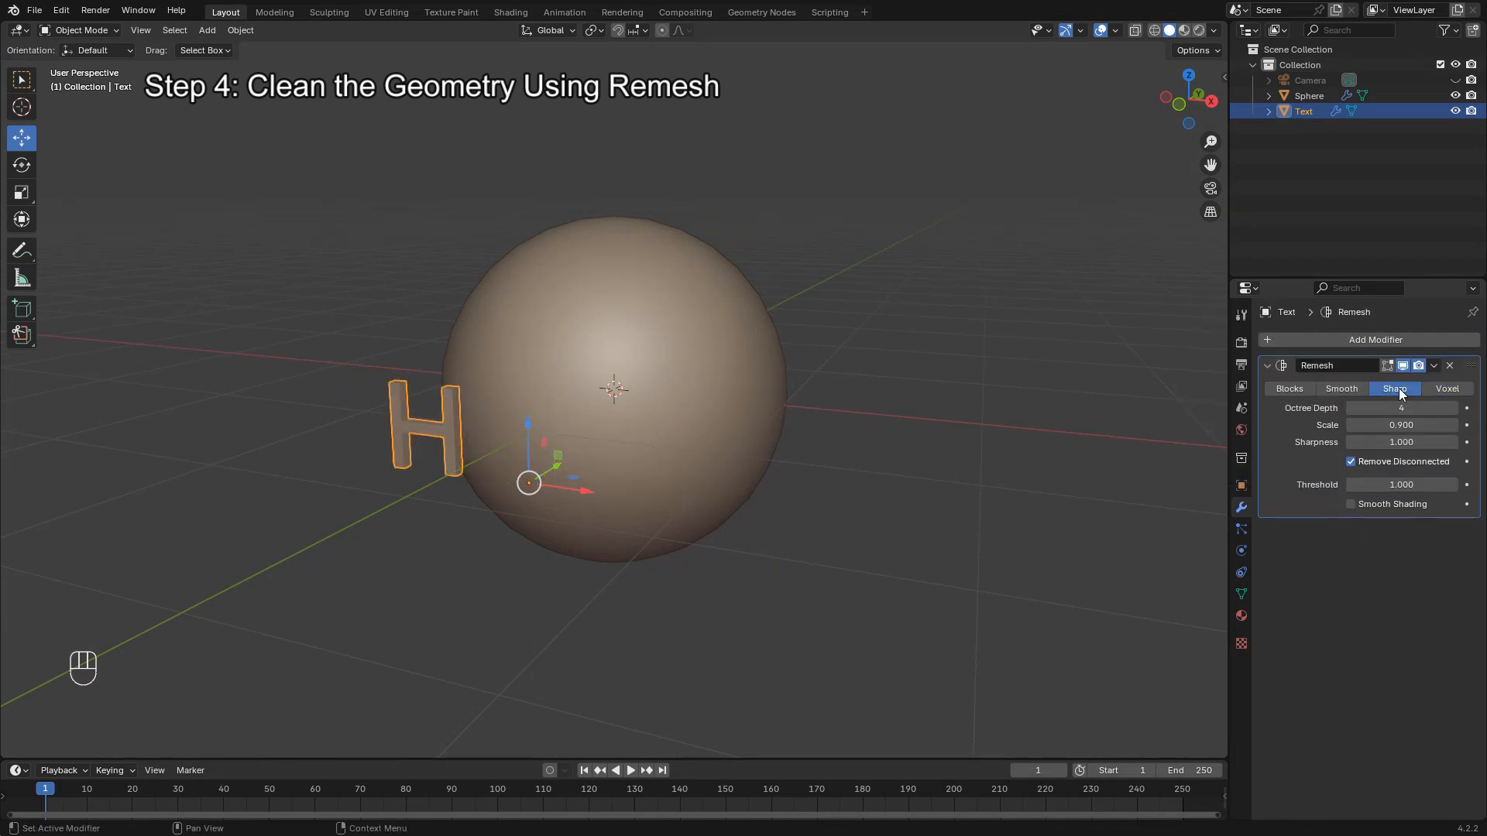
pyautogui.click(1400, 409)
pyautogui.write('7')
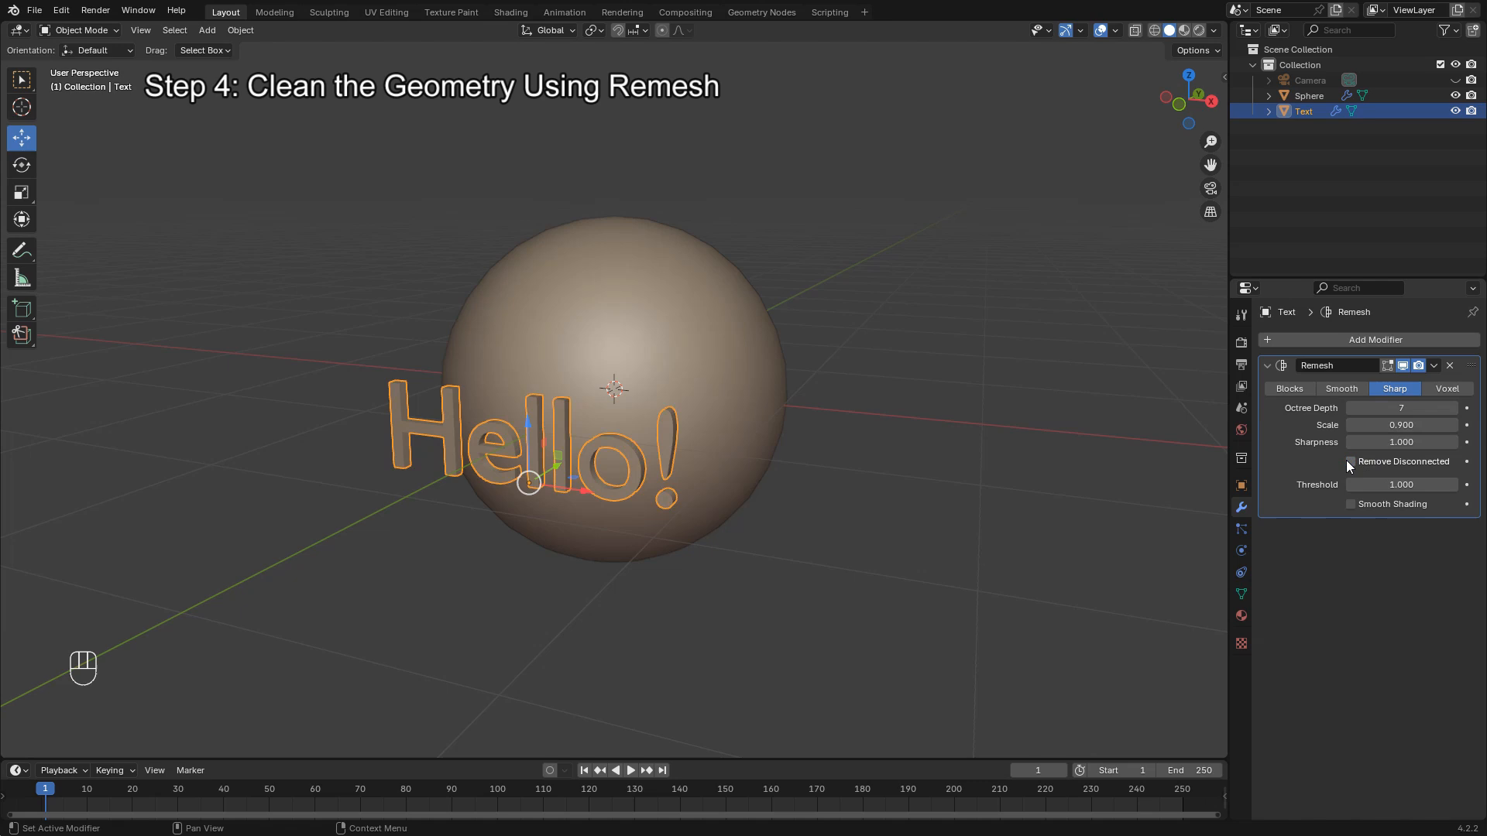
# - Apply the Remesh modifier so the text becomes permanent clean geometry
pyautogui.moveTo(528, 484); pyautogui.dragTo(729, 483)
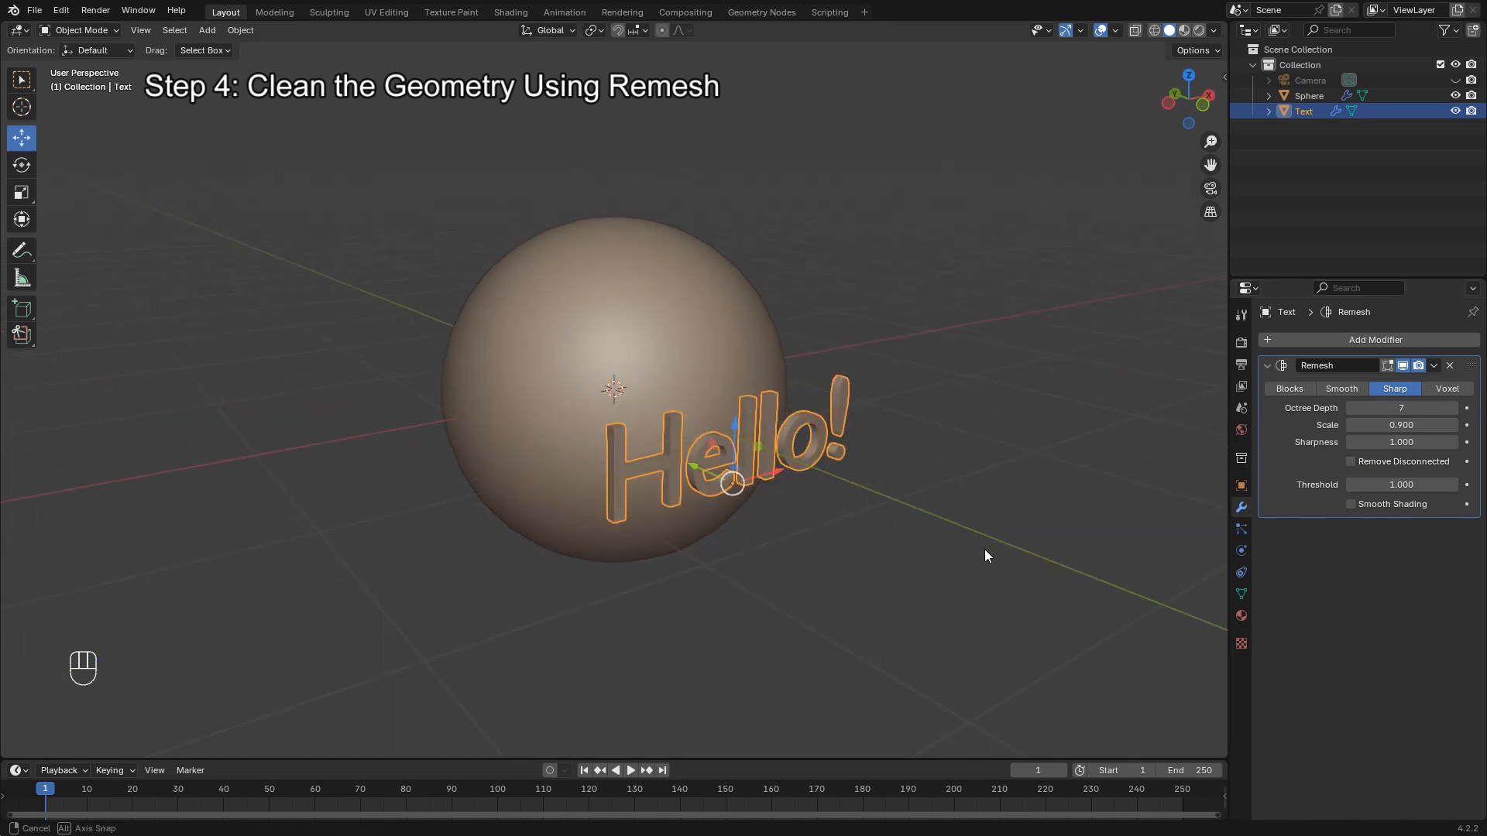
pyautogui.click(1432, 366)
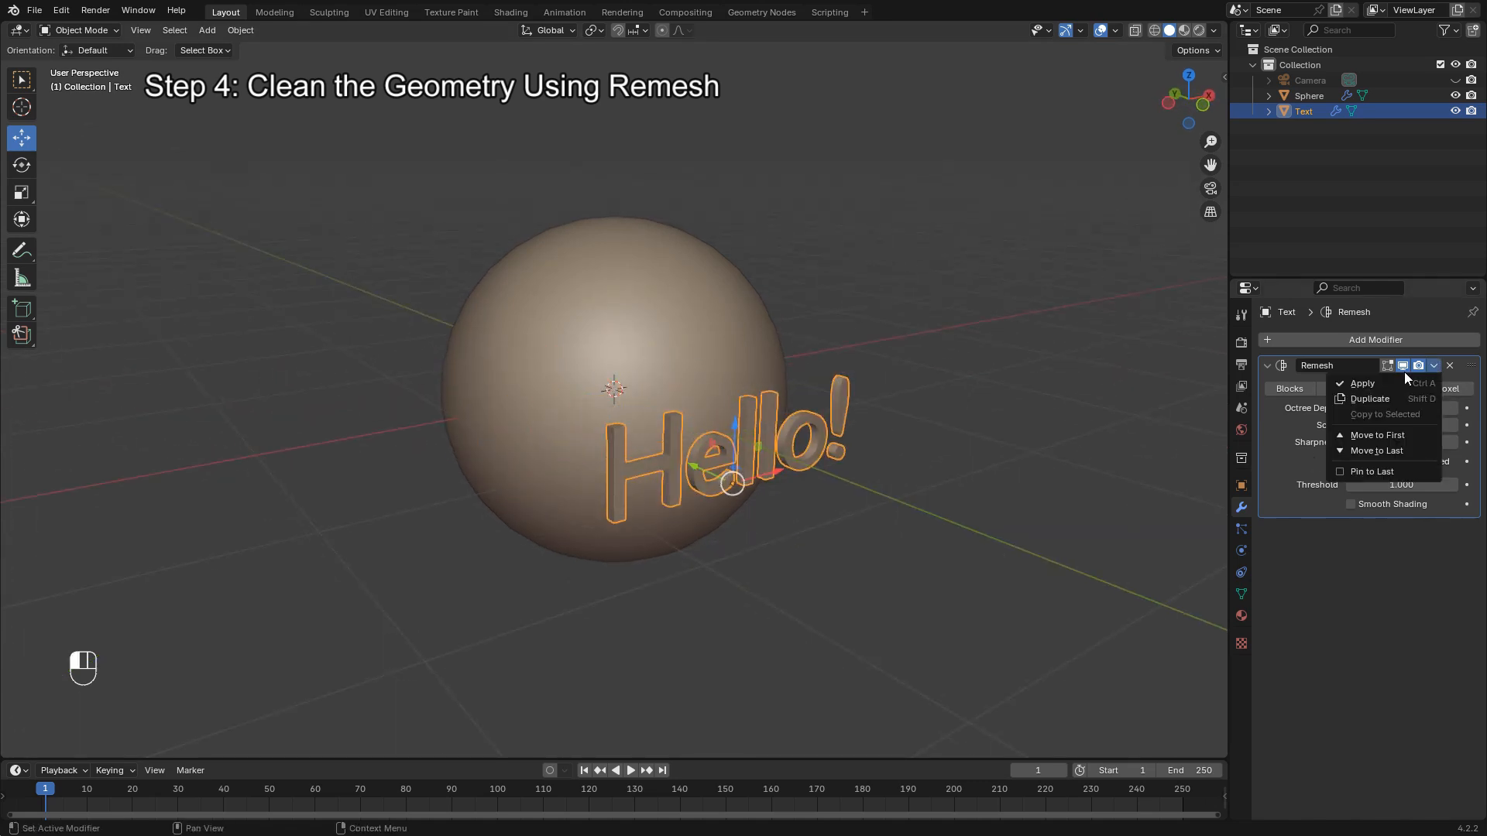
pyautogui.click(1363, 384)
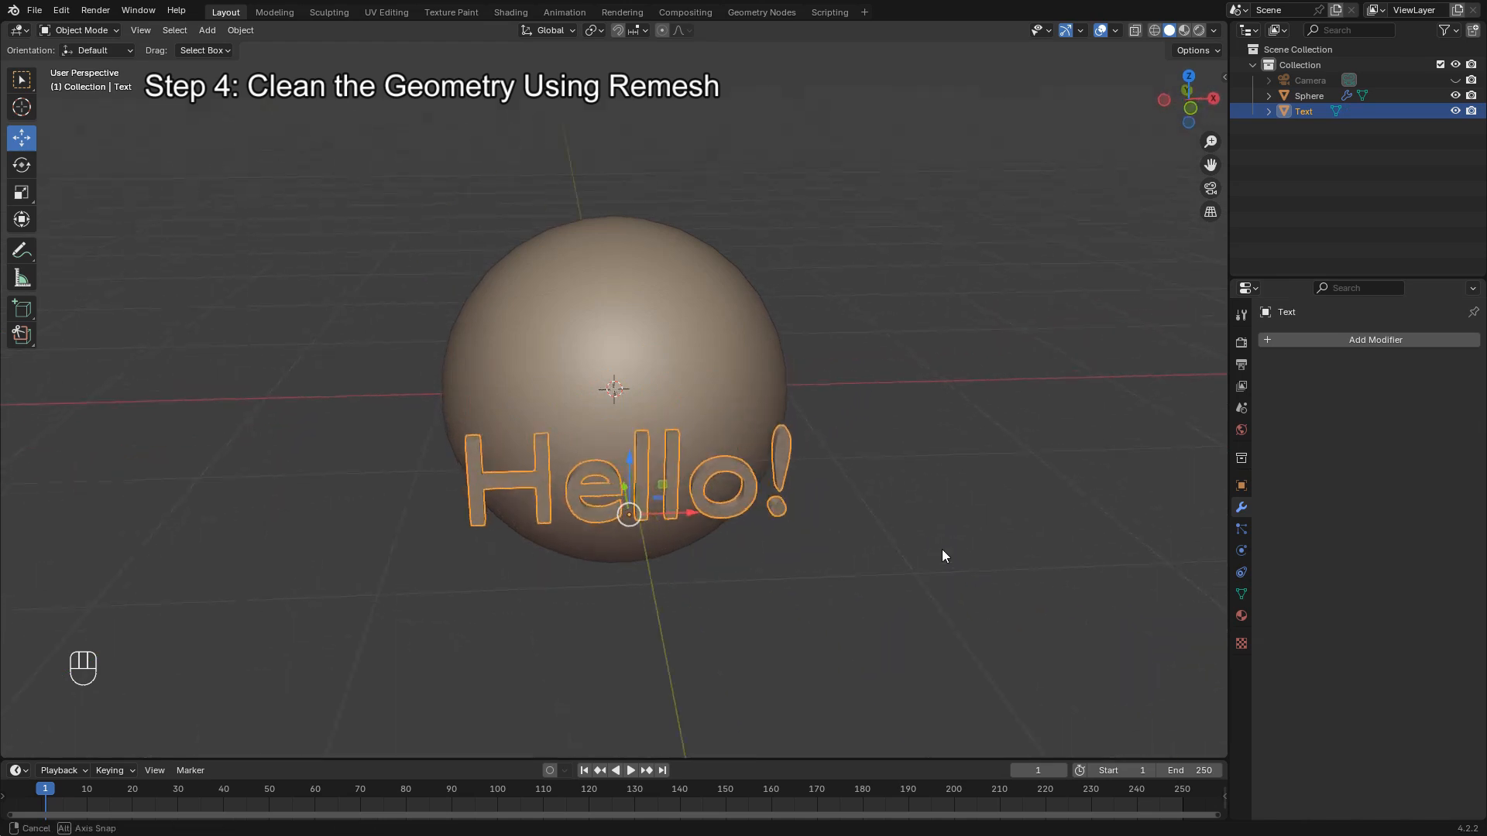
pyautogui.moveTo(943, 556); pyautogui.dragTo(778, 520)
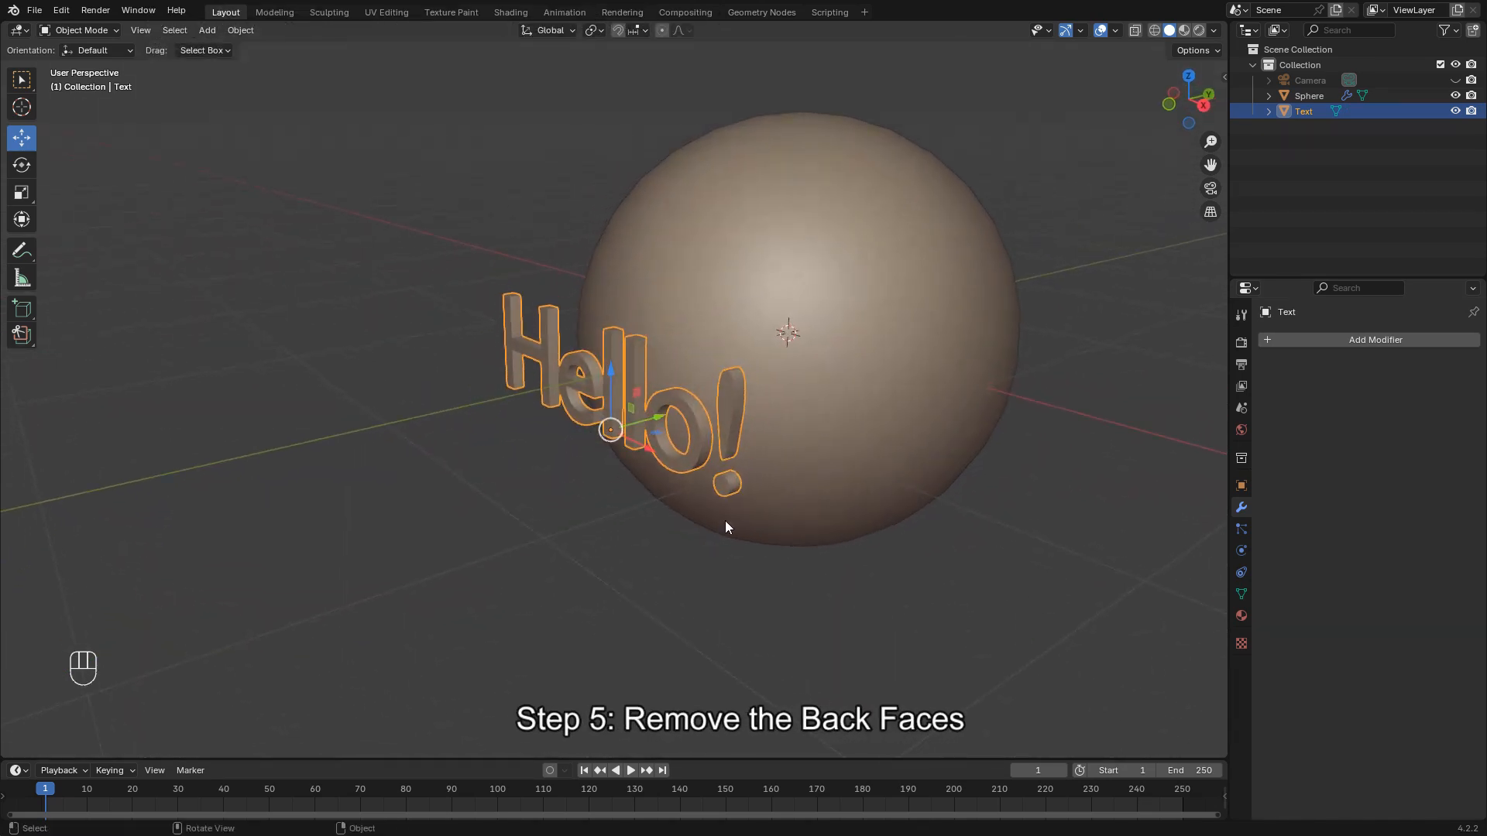
# - From the right side view in X-ray, select and delete the letters' back faces
pyautogui.press('Tab')
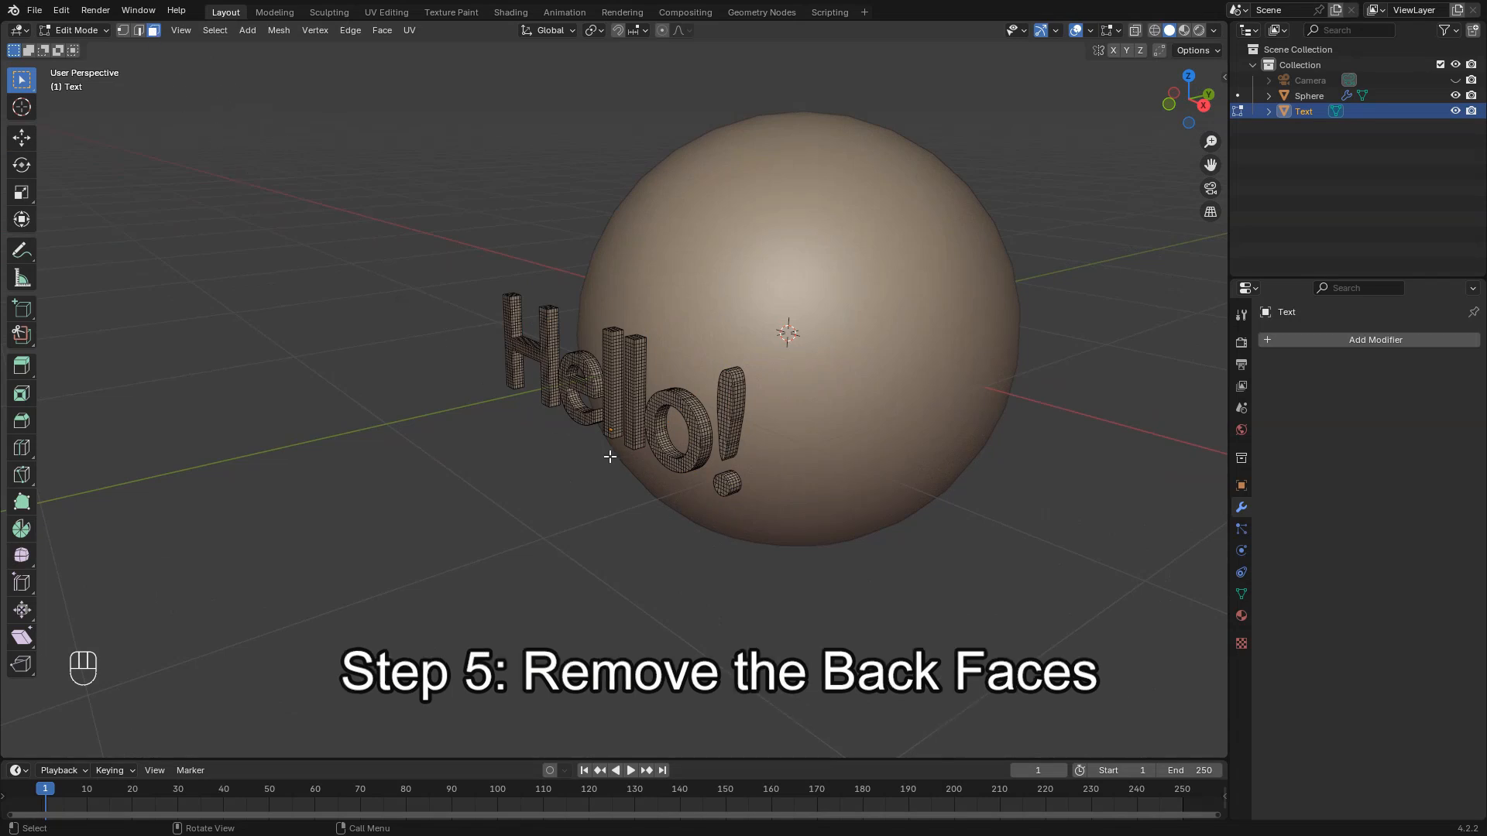
pyautogui.press('KP_3')
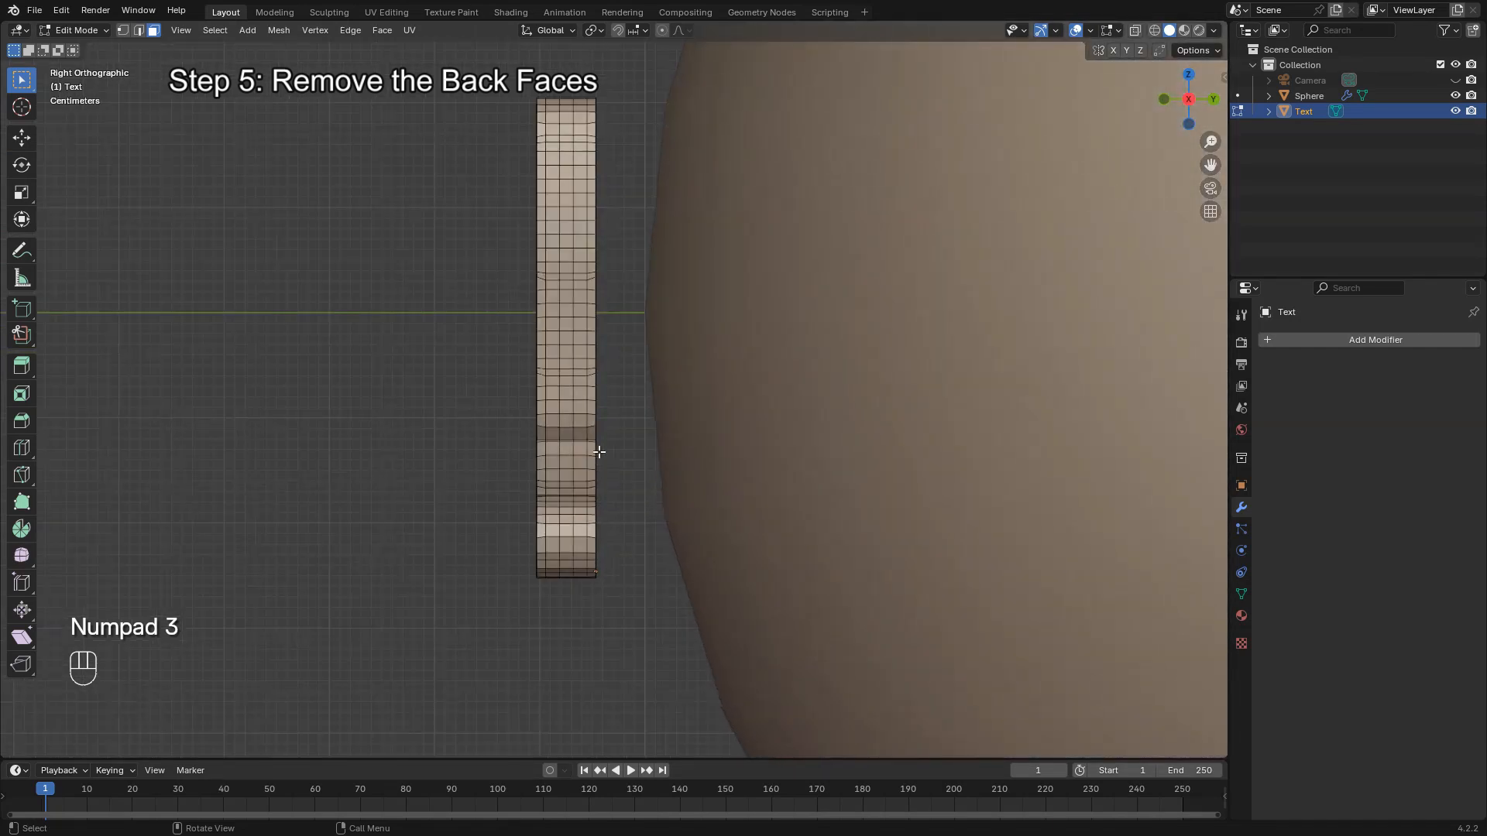
pyautogui.press('shift+z')
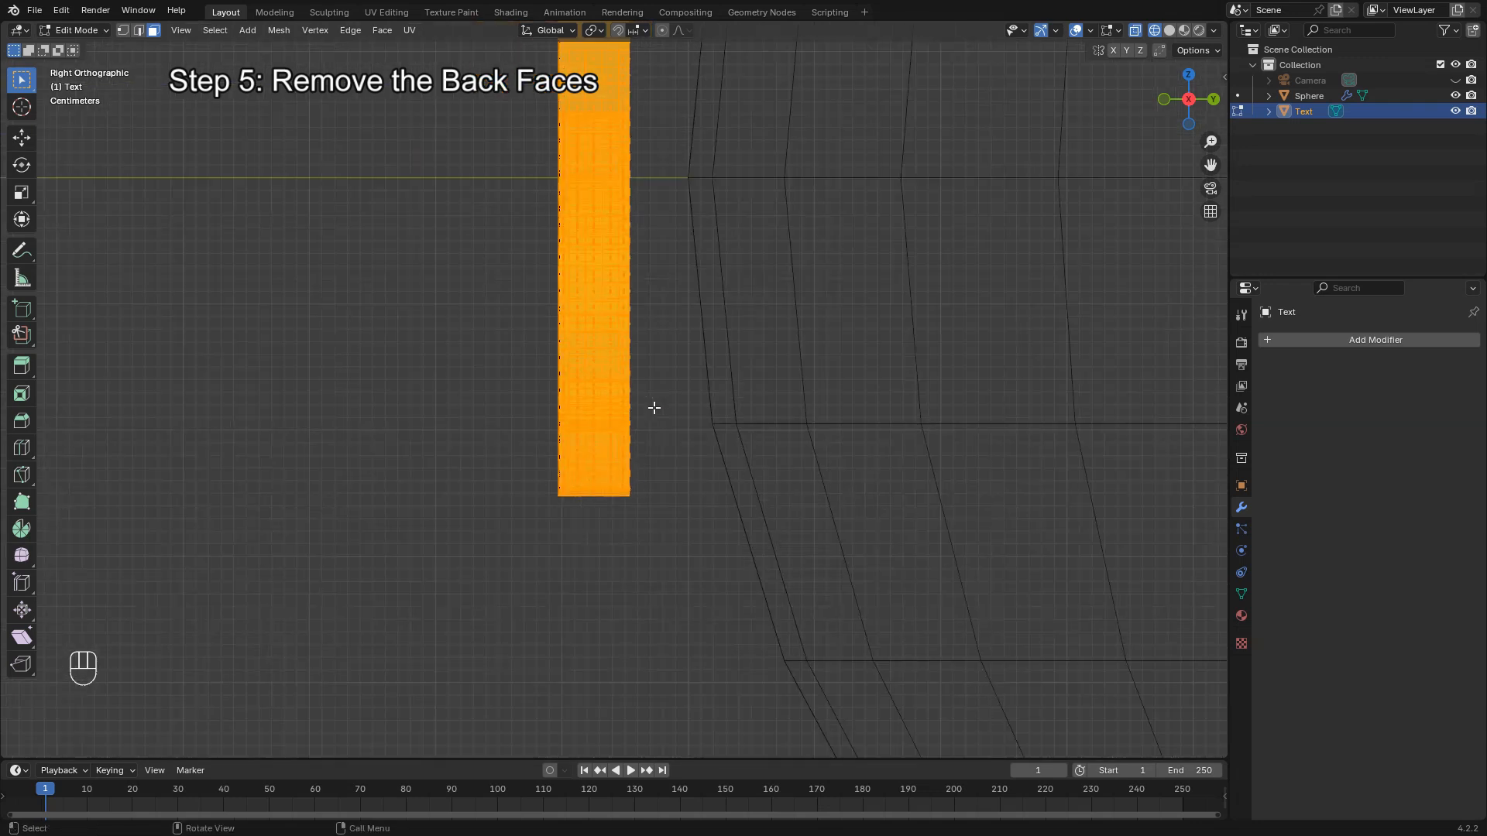
pyautogui.press('X')
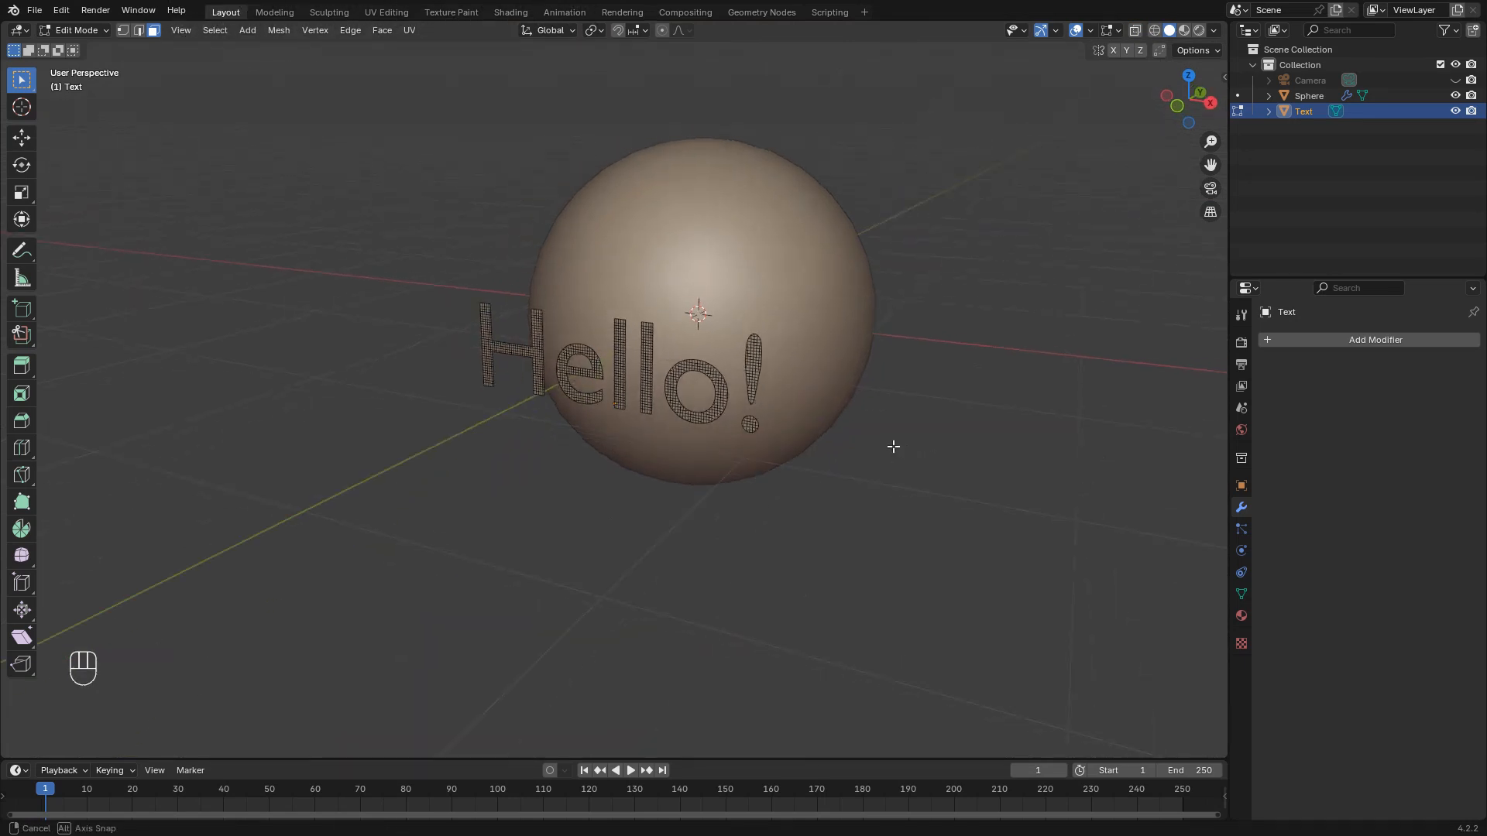
pyautogui.press('Tab')
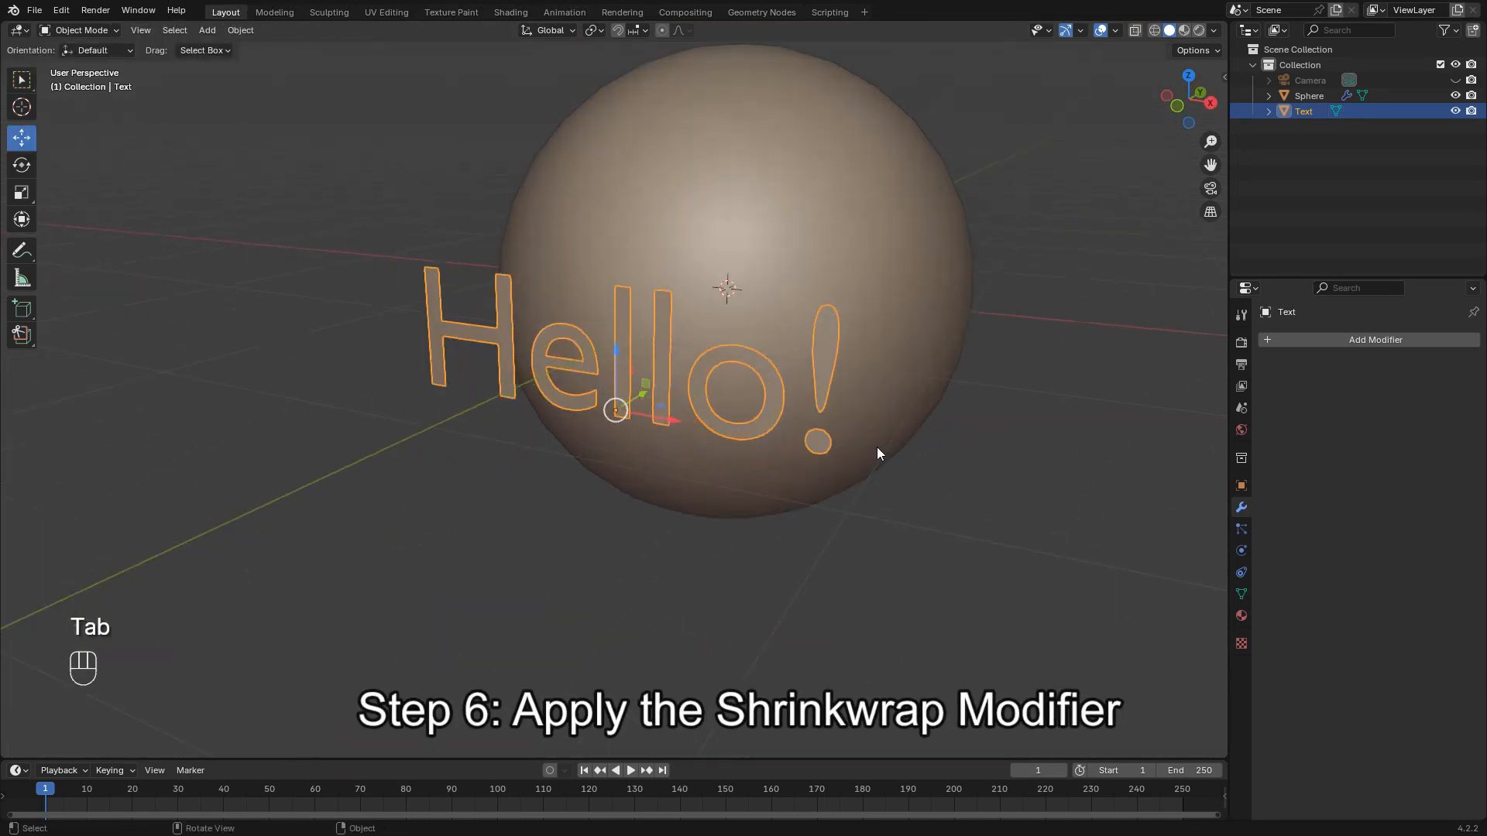
# - Add a Shrinkwrap modifier to the text with wrap method Project and snap mode Above Surface
pyautogui.click(1376, 339)
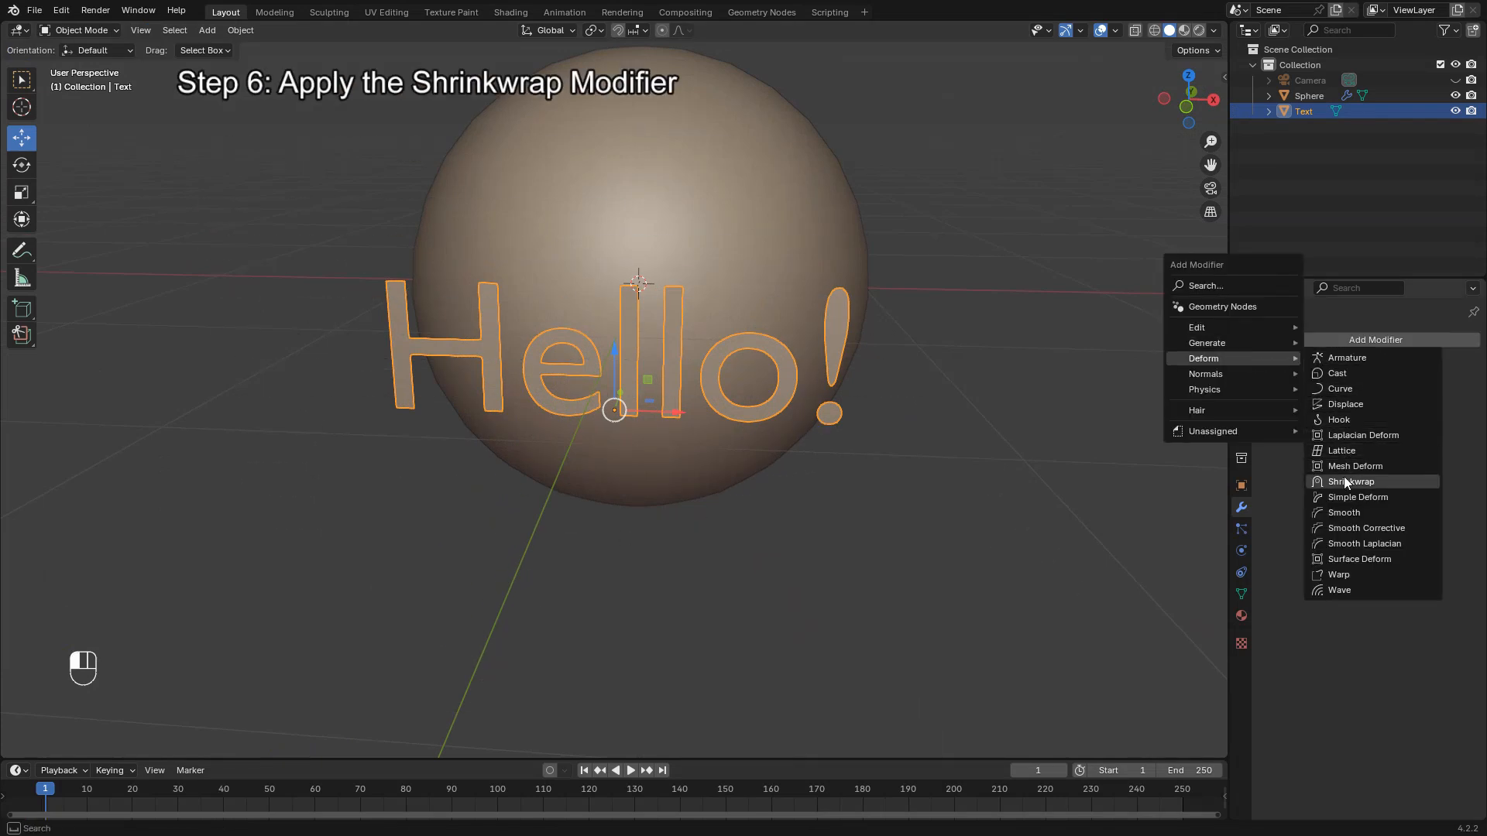
pyautogui.click(1350, 482)
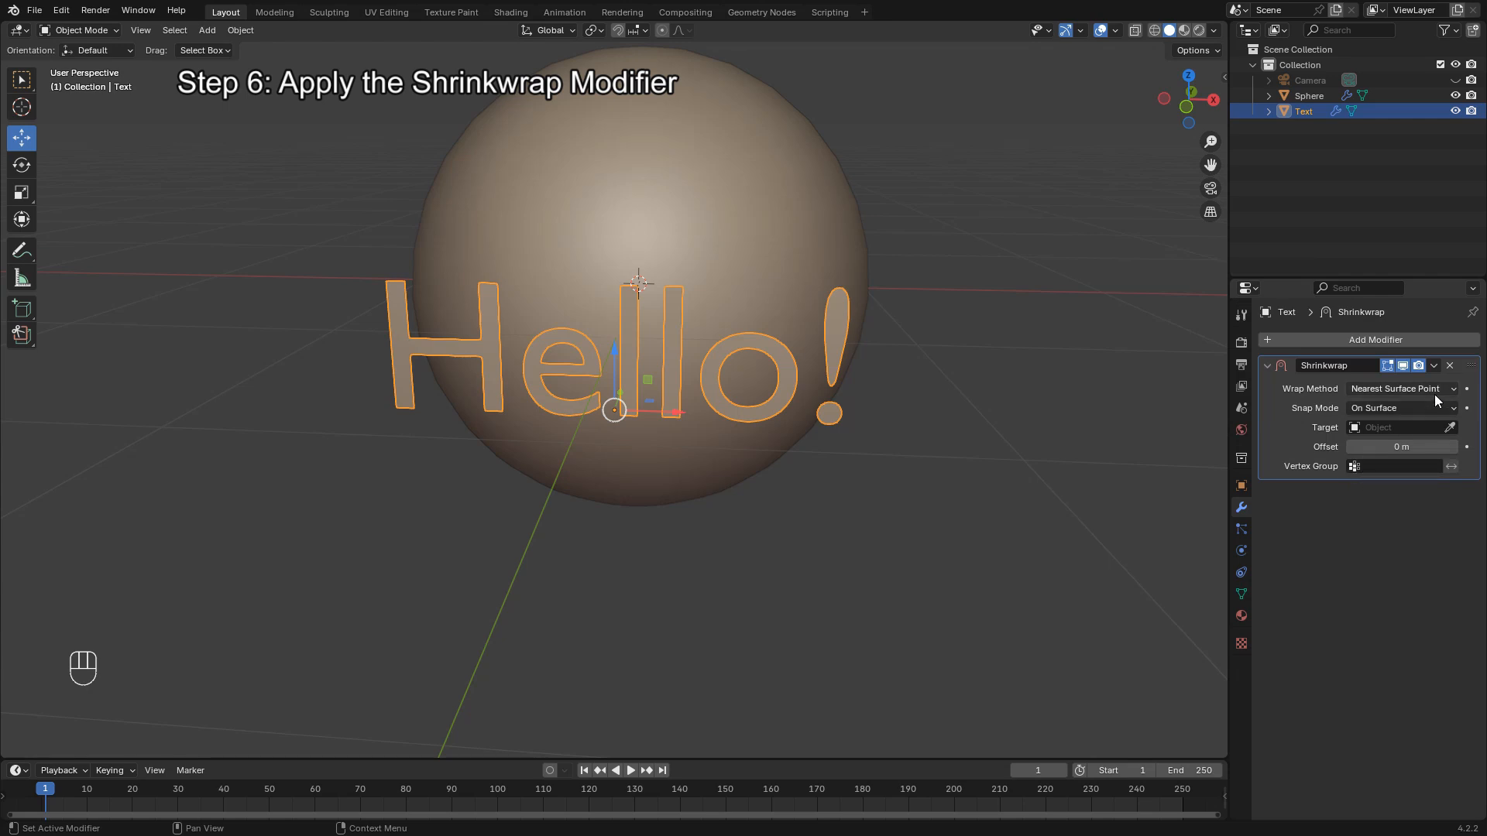
pyautogui.click(1401, 389)
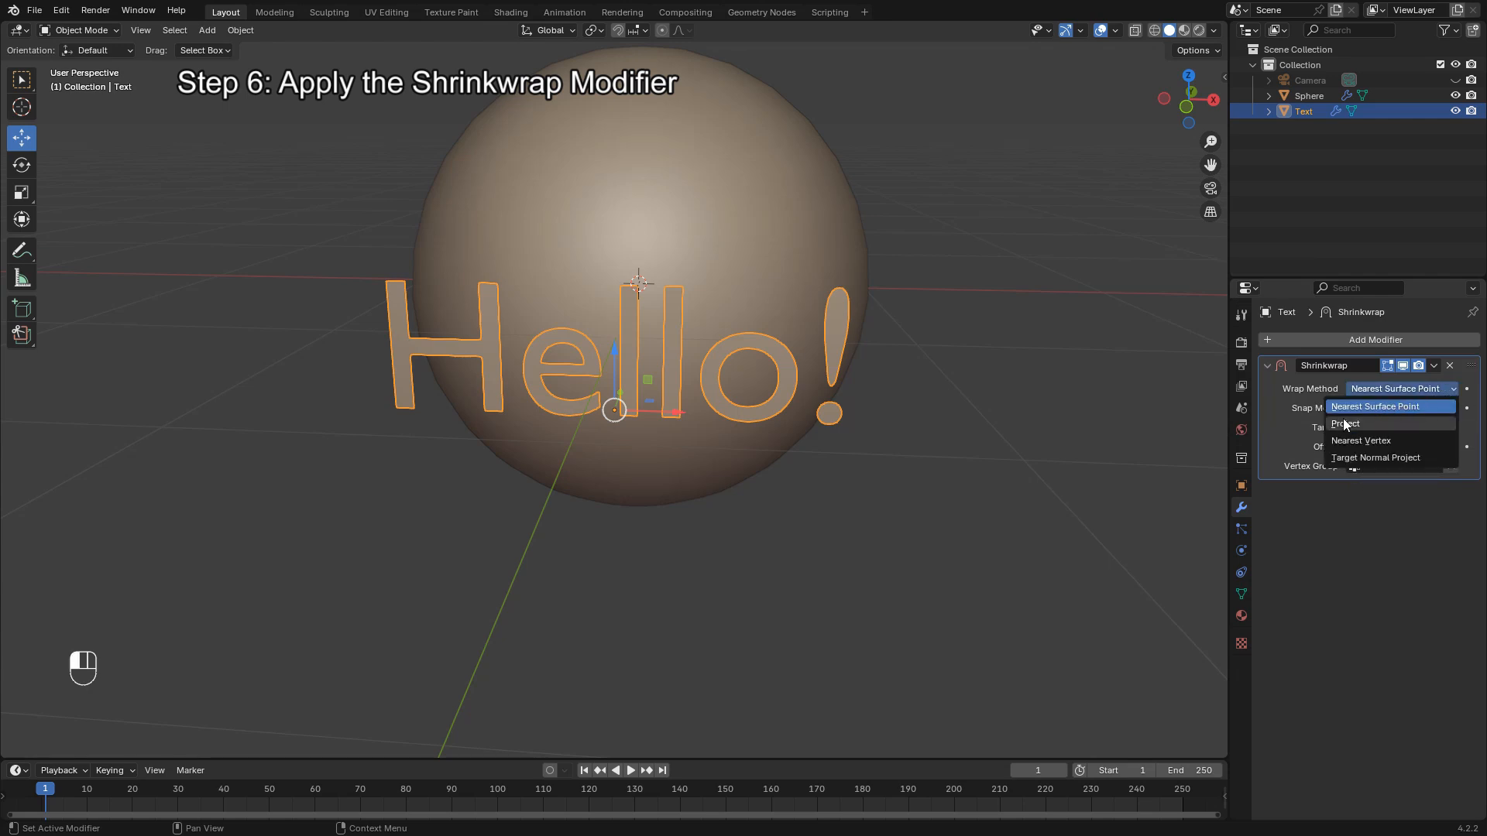
pyautogui.click(1344, 423)
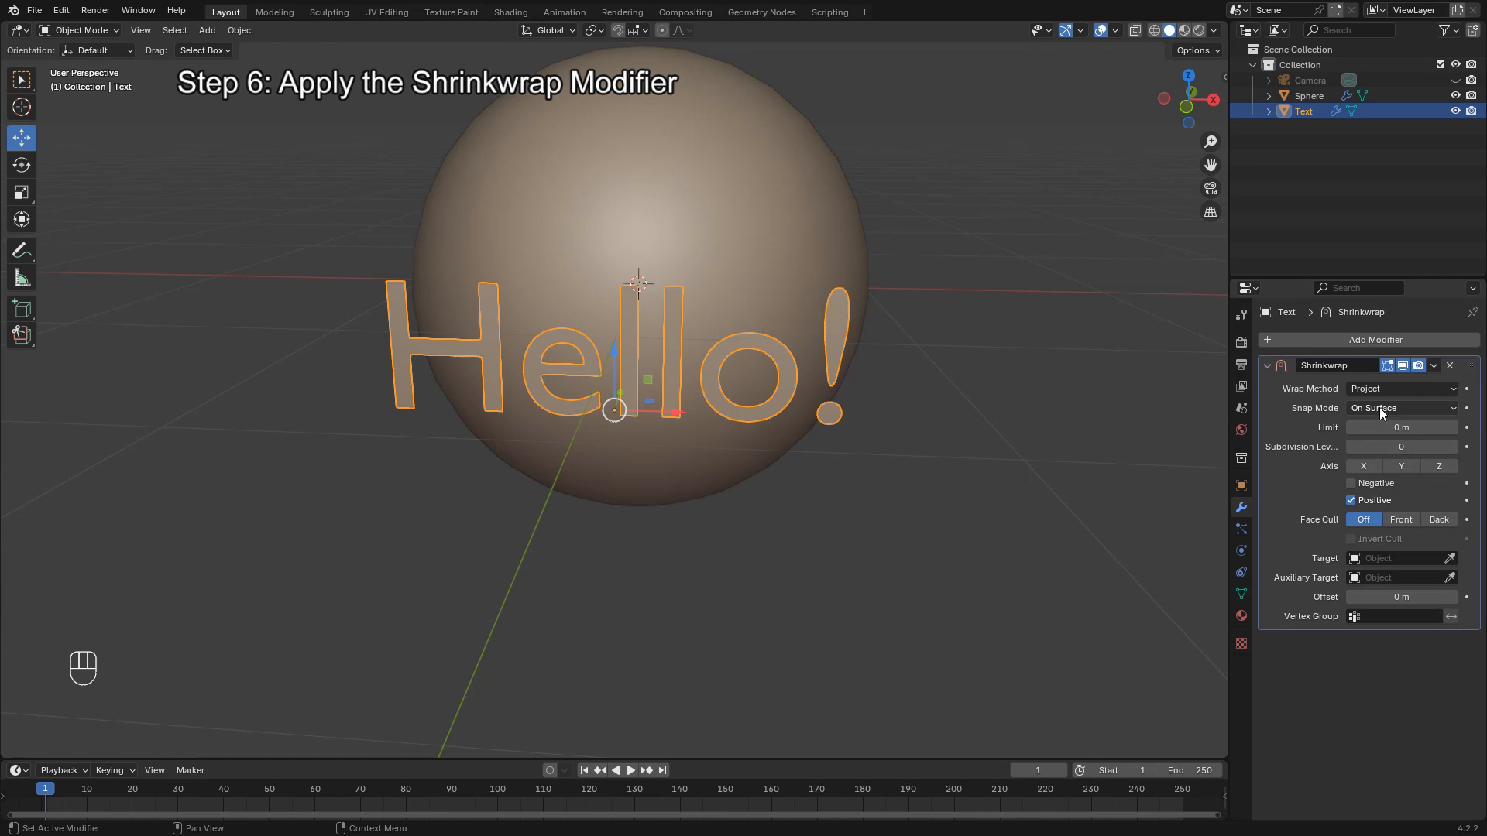
pyautogui.click(1401, 409)
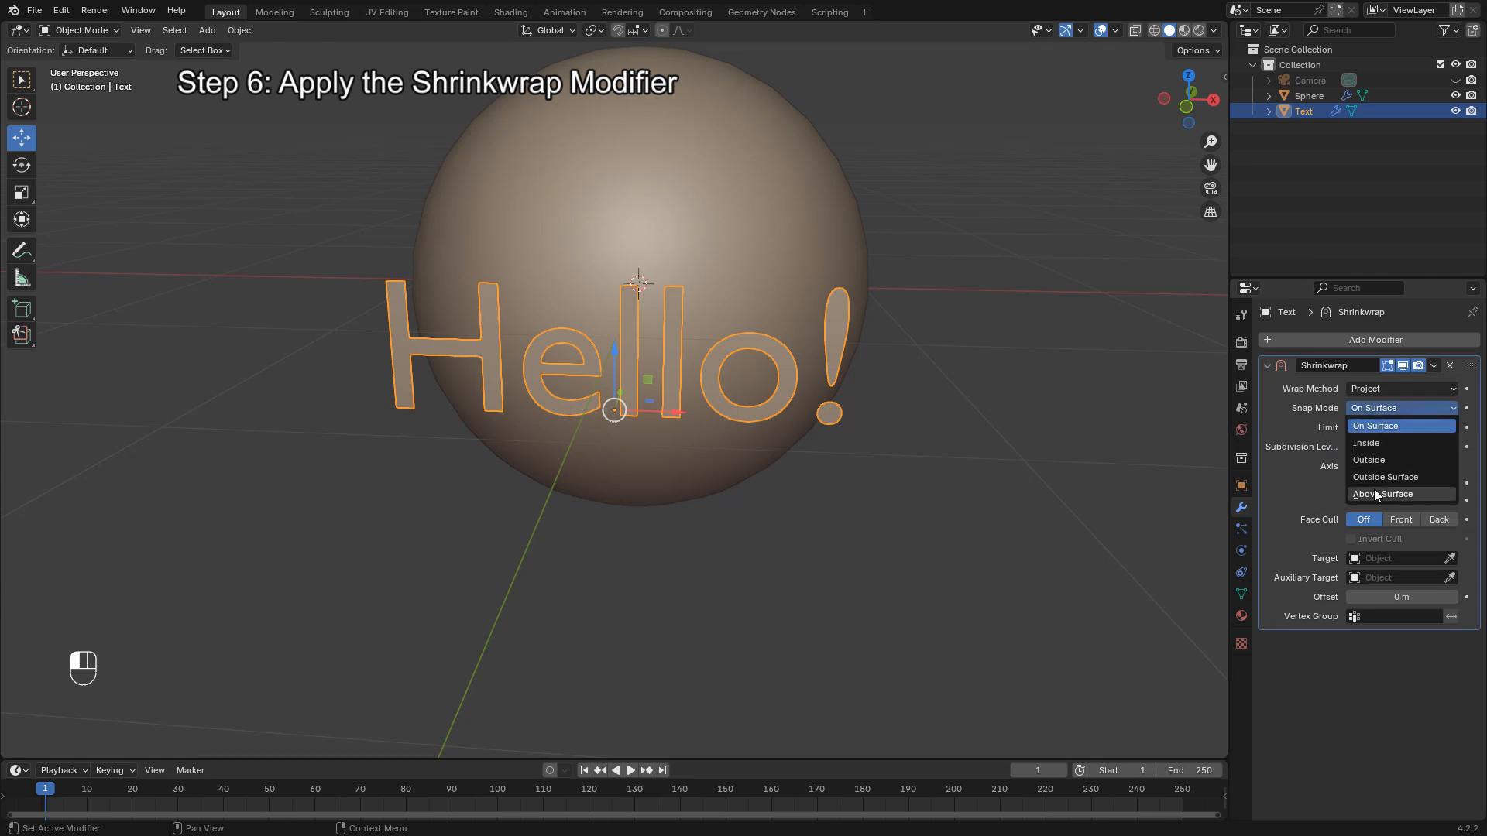
pyautogui.click(1388, 494)
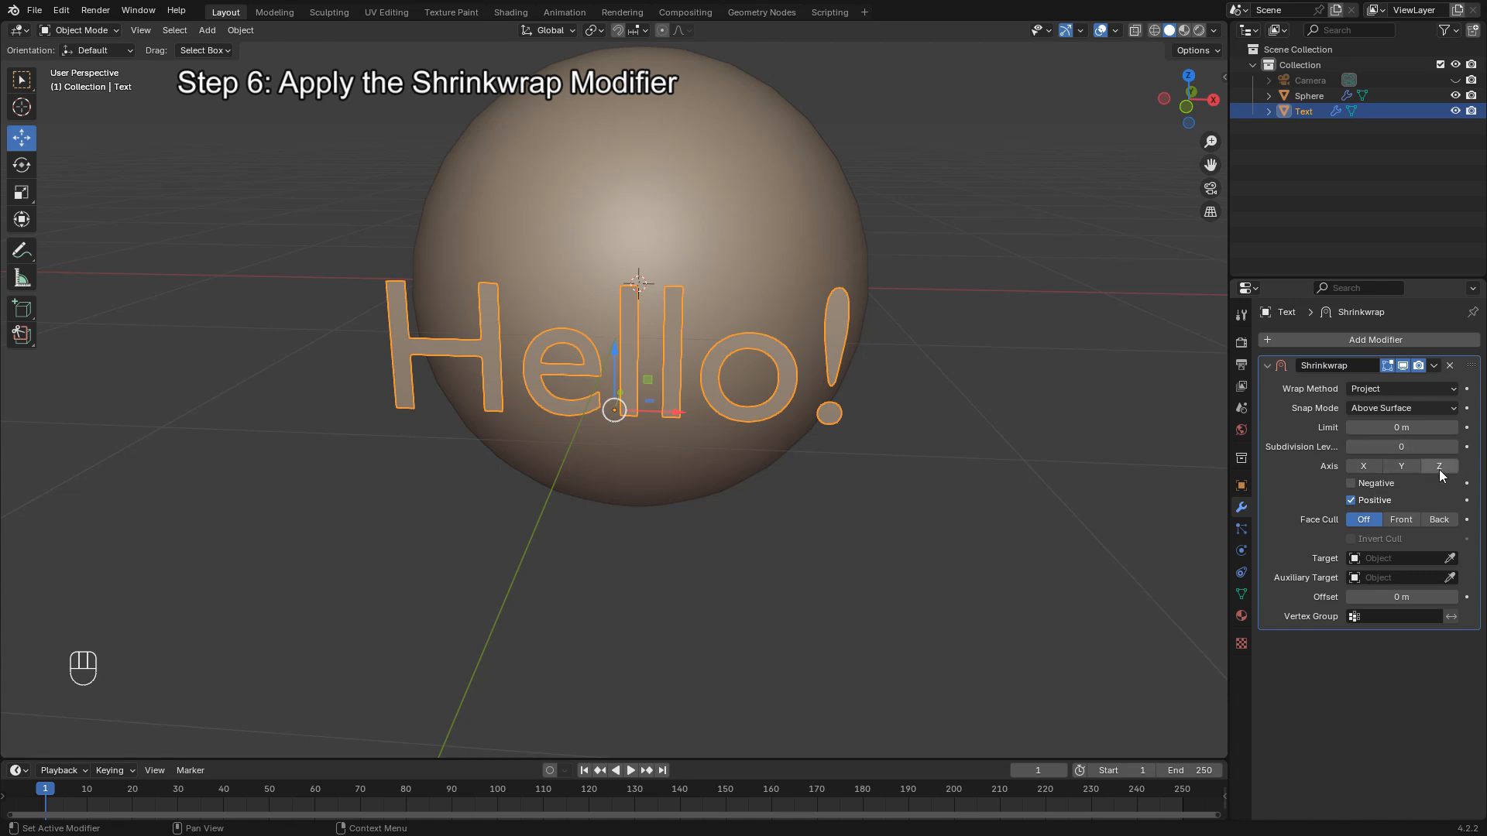
# - Project along the Z axis in both directions with the Sphere as target
pyautogui.click(1438, 466)
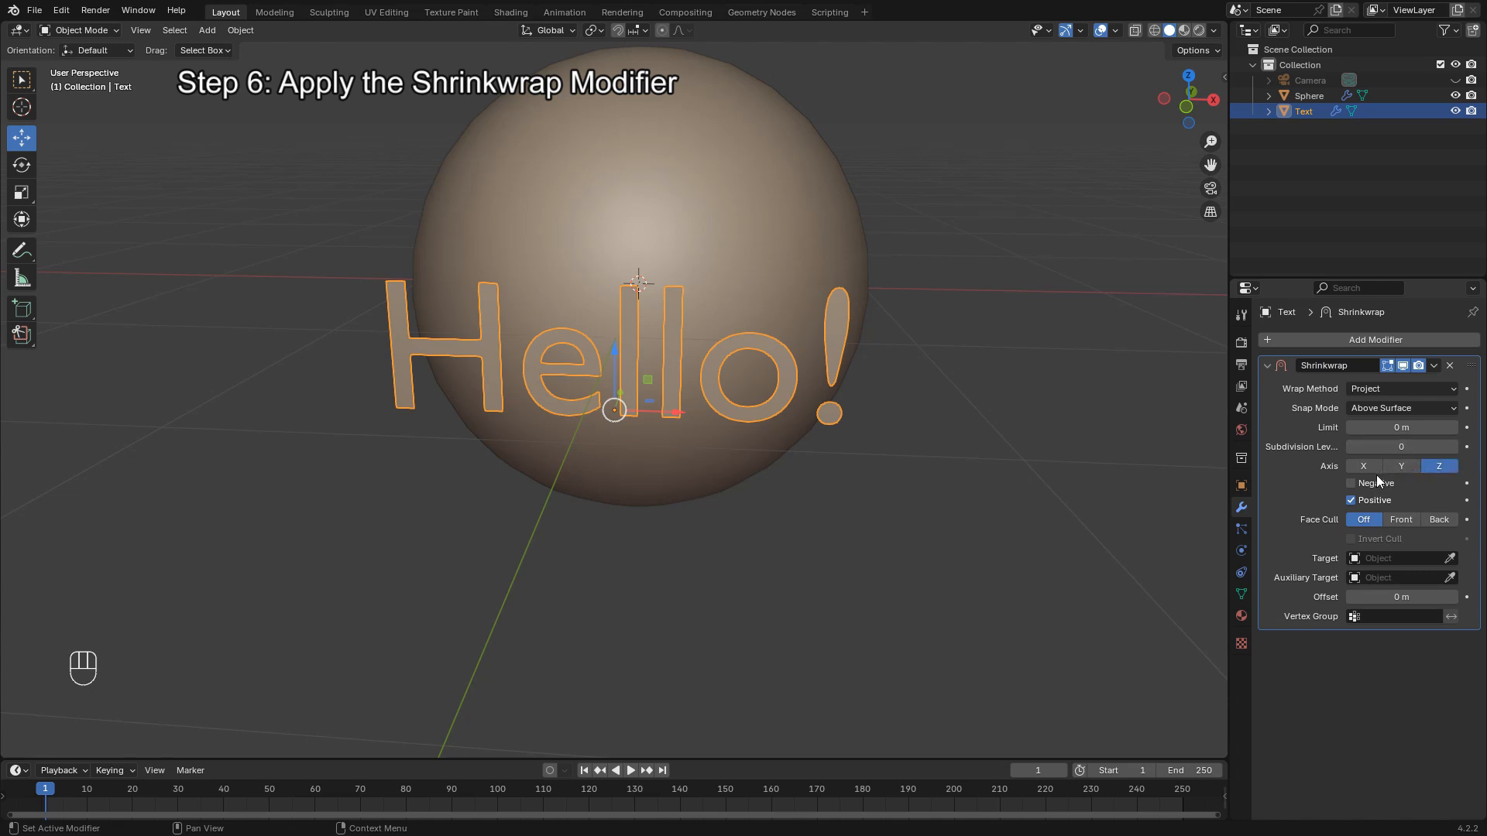
pyautogui.click(1351, 484)
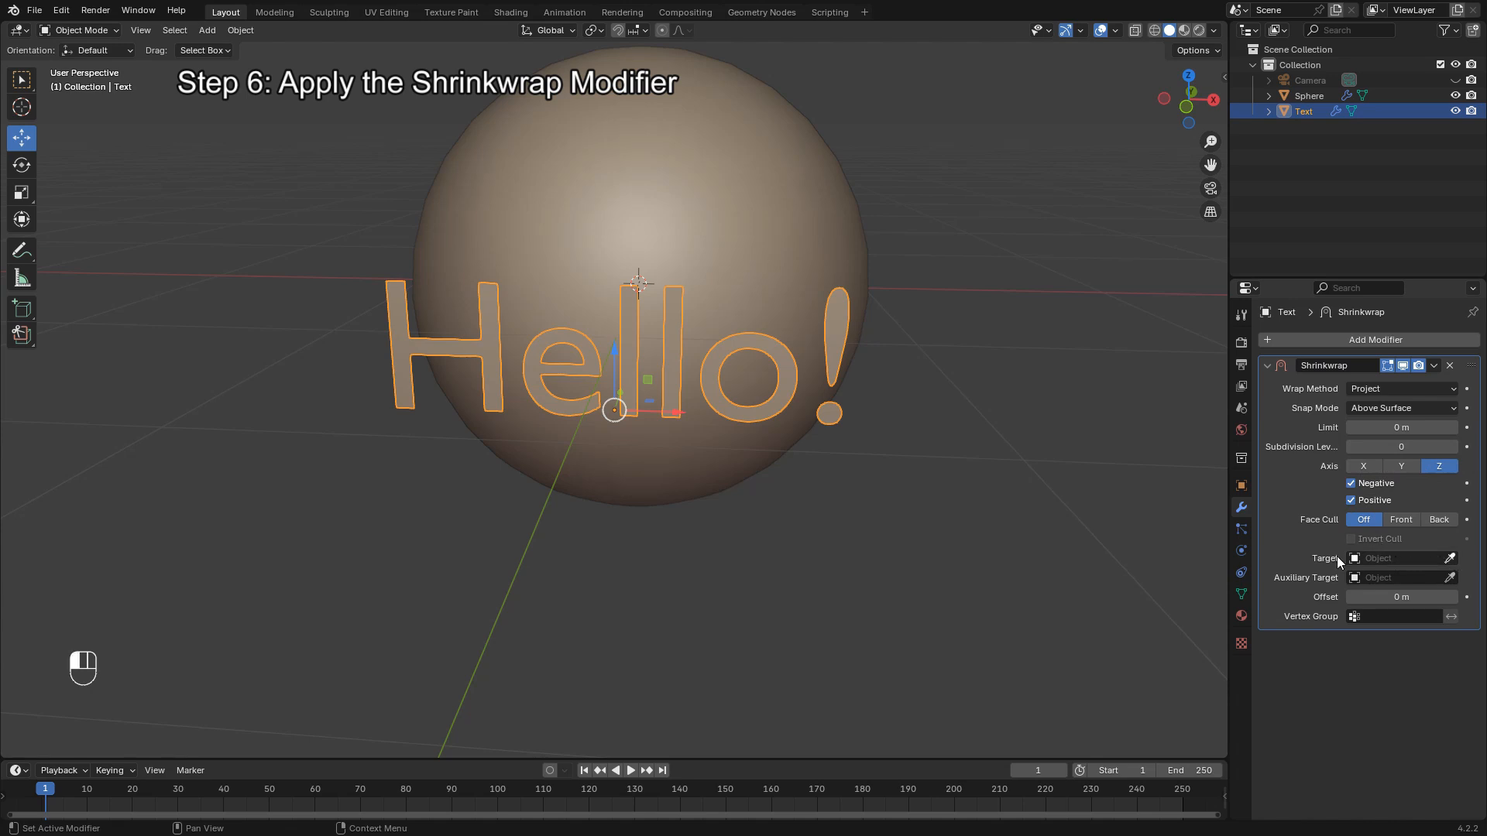
pyautogui.click(1400, 558)
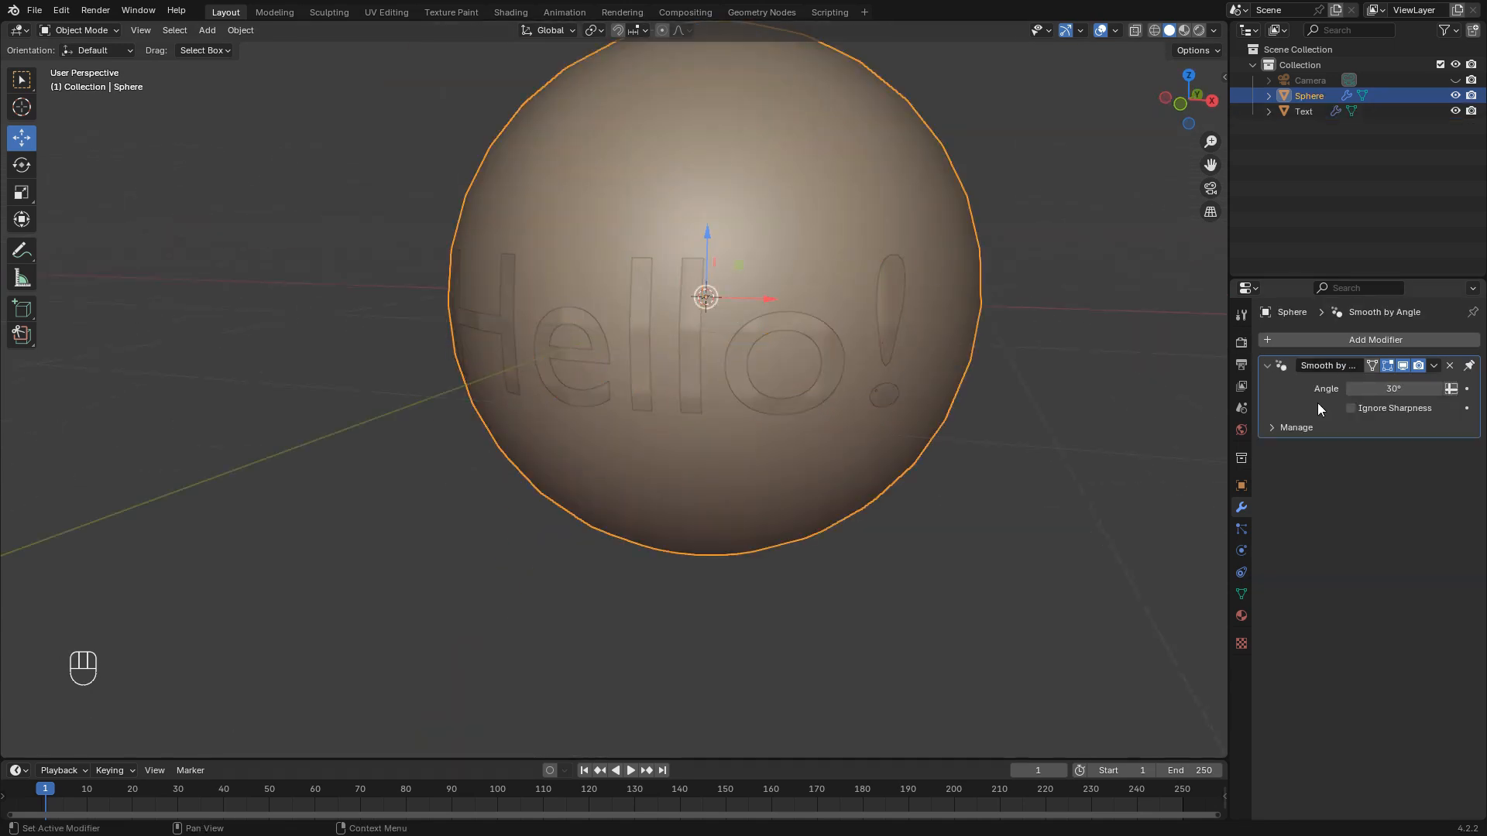
# - Add a Subdivision Surface modifier to the sphere
pyautogui.click(1375, 339)
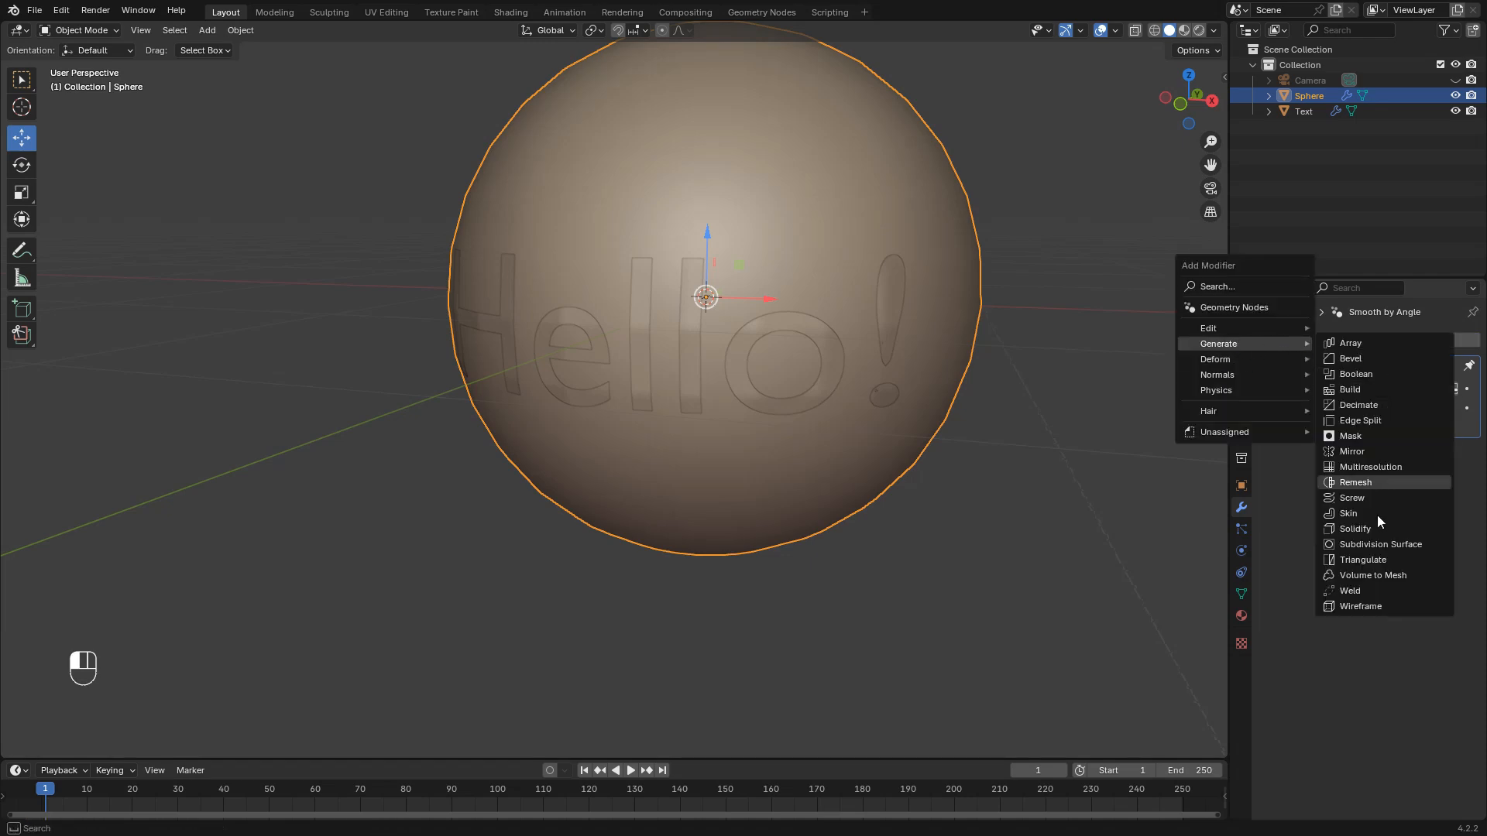
pyautogui.click(1380, 543)
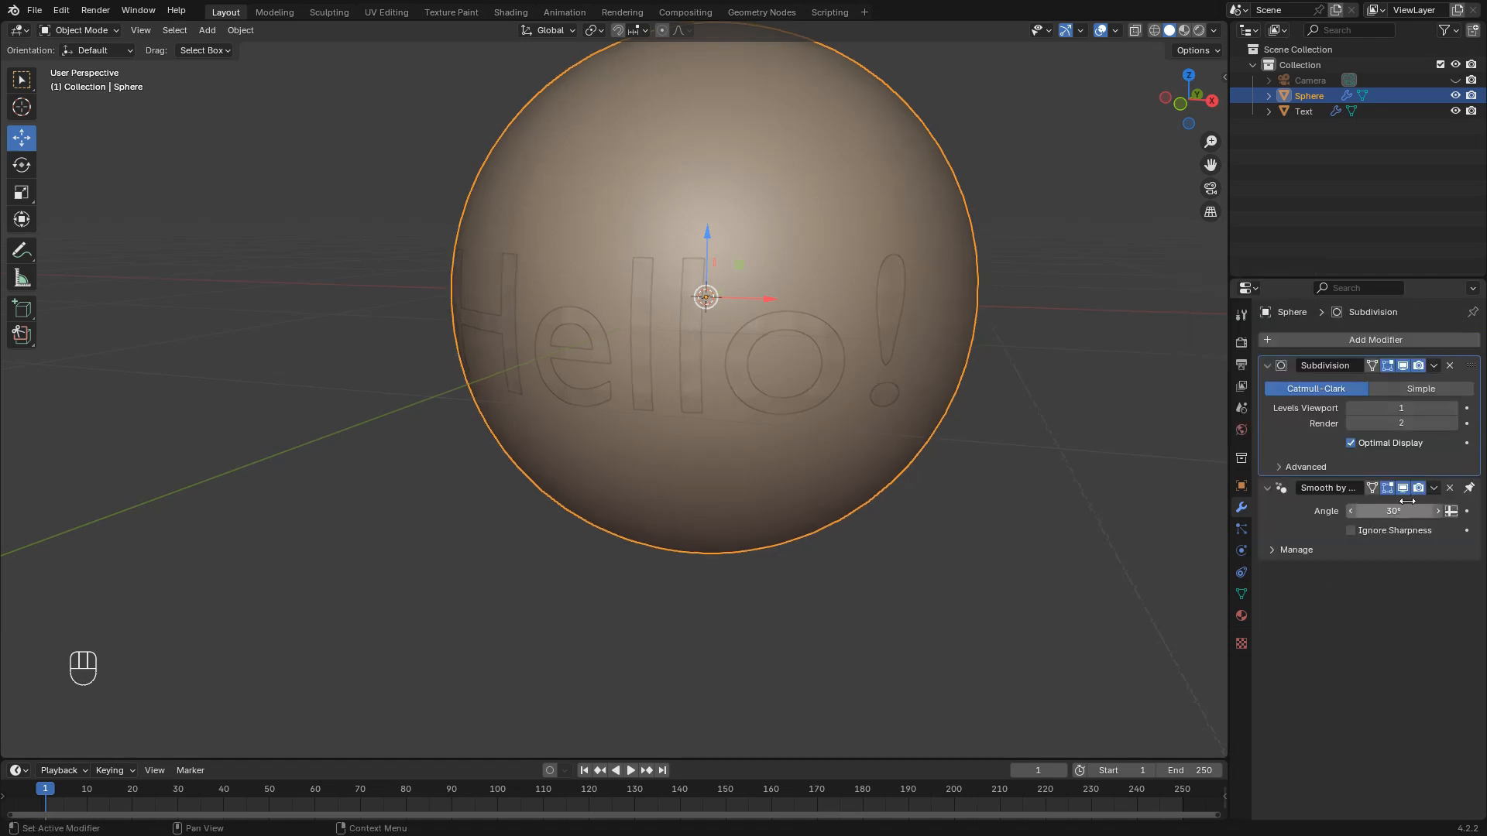